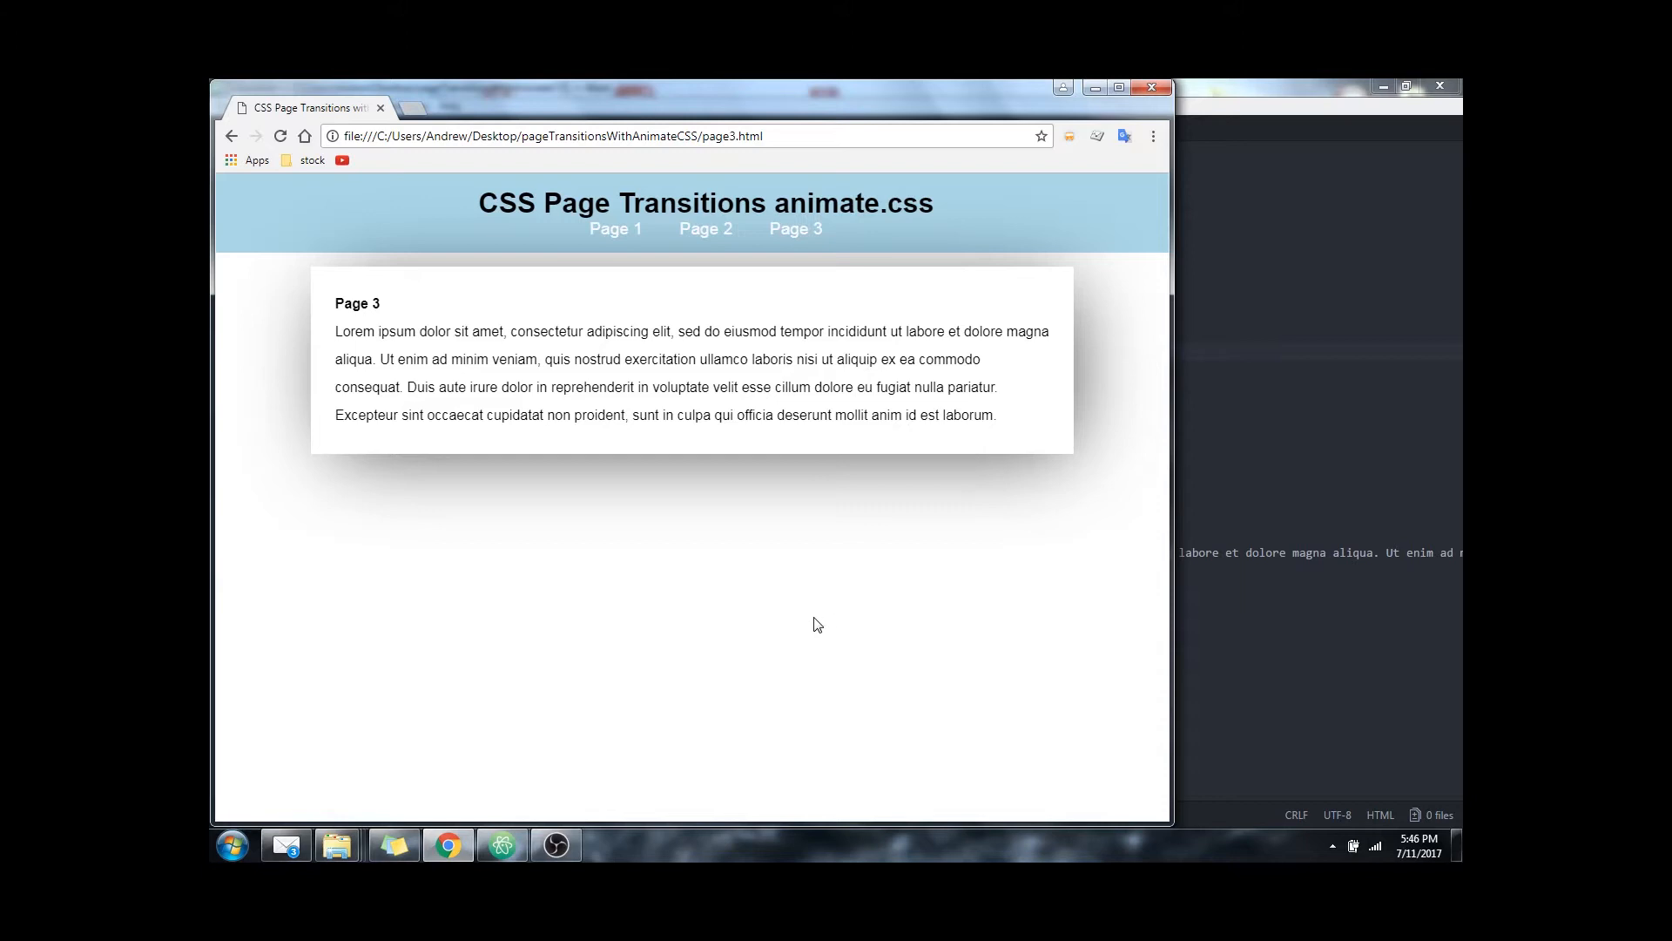
mouse_move(809, 572)
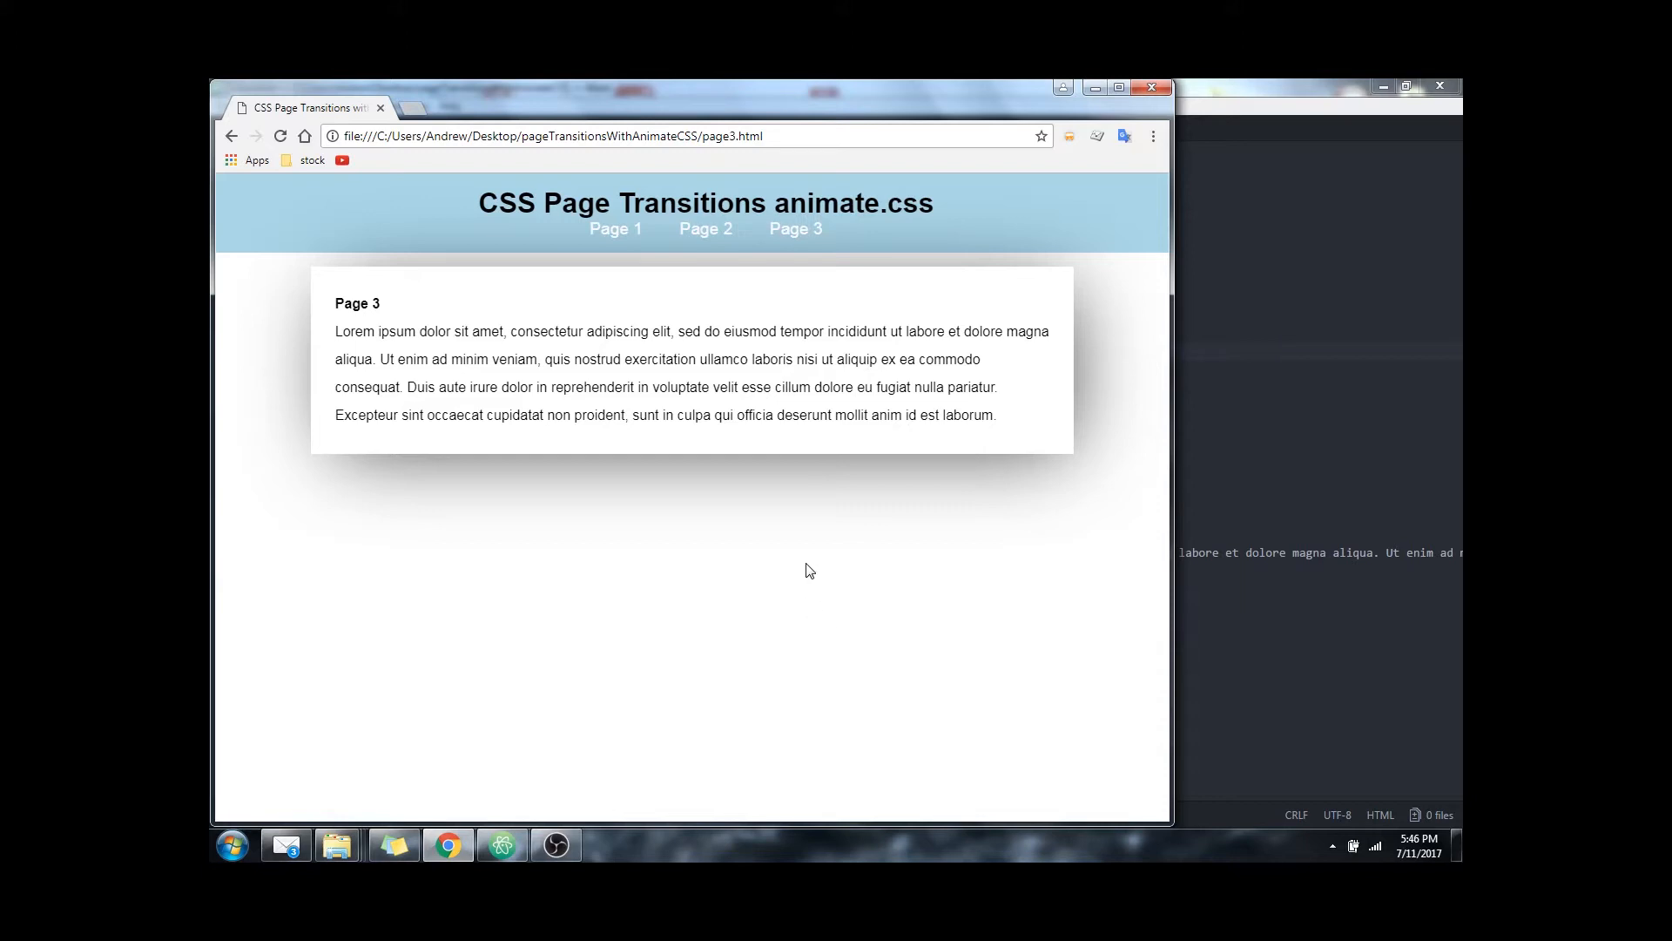
mouse_move(801, 538)
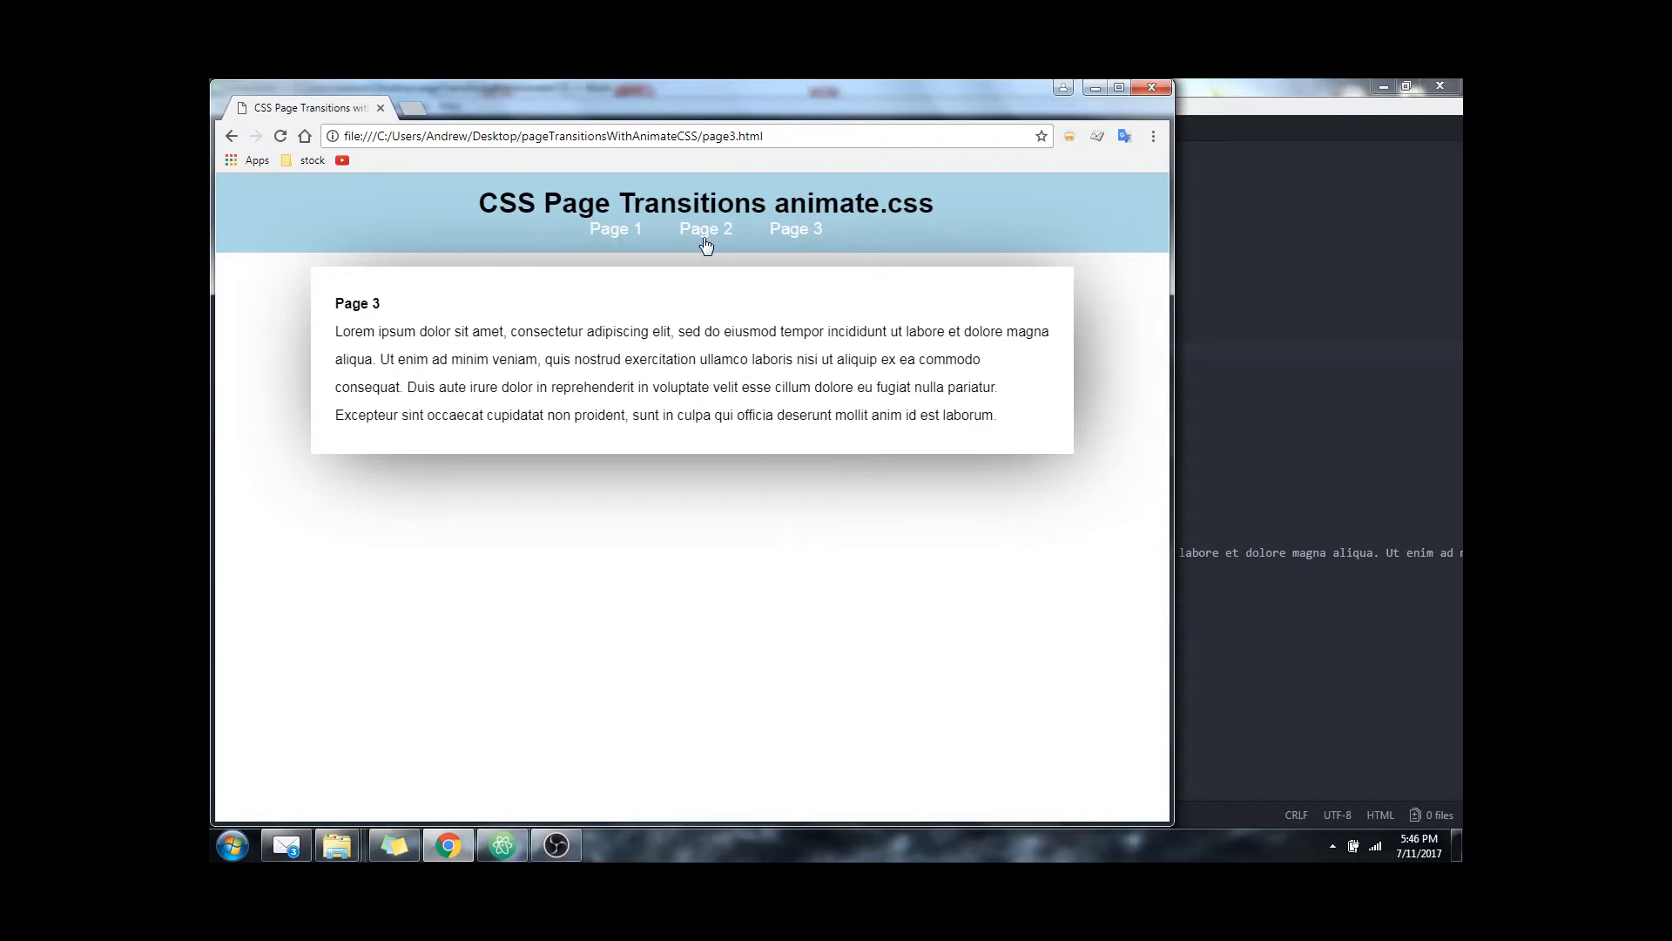
- Navigate from Page 3 to Page 2 of the local page-transitions site
left_click(705, 229)
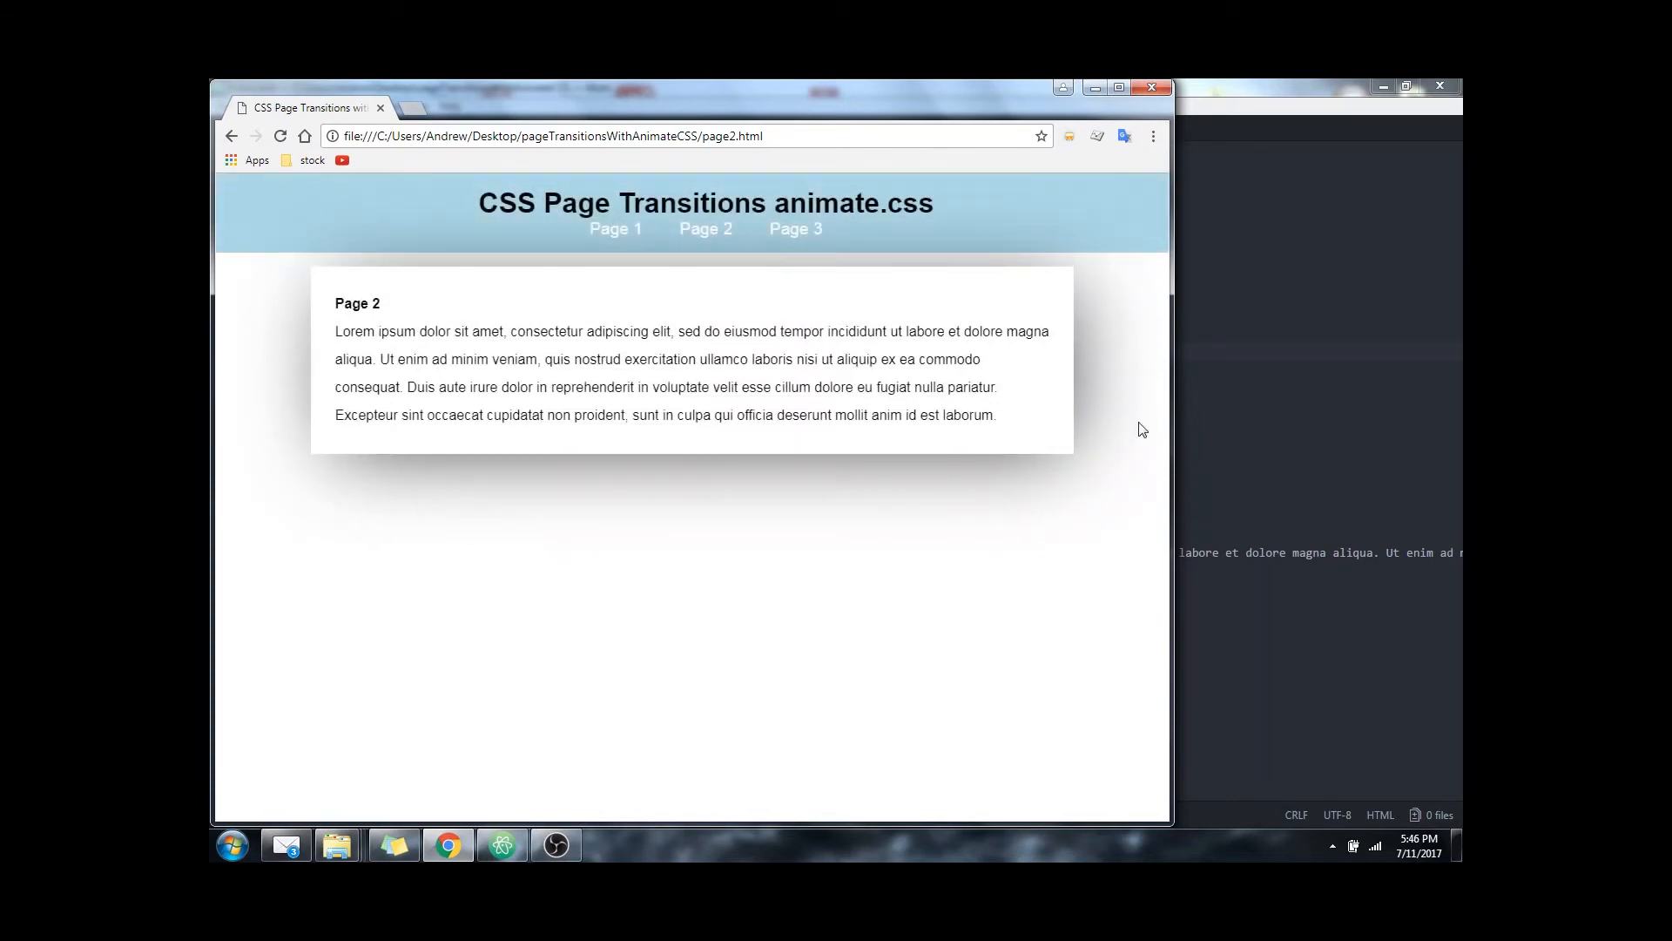
mouse_move(594, 414)
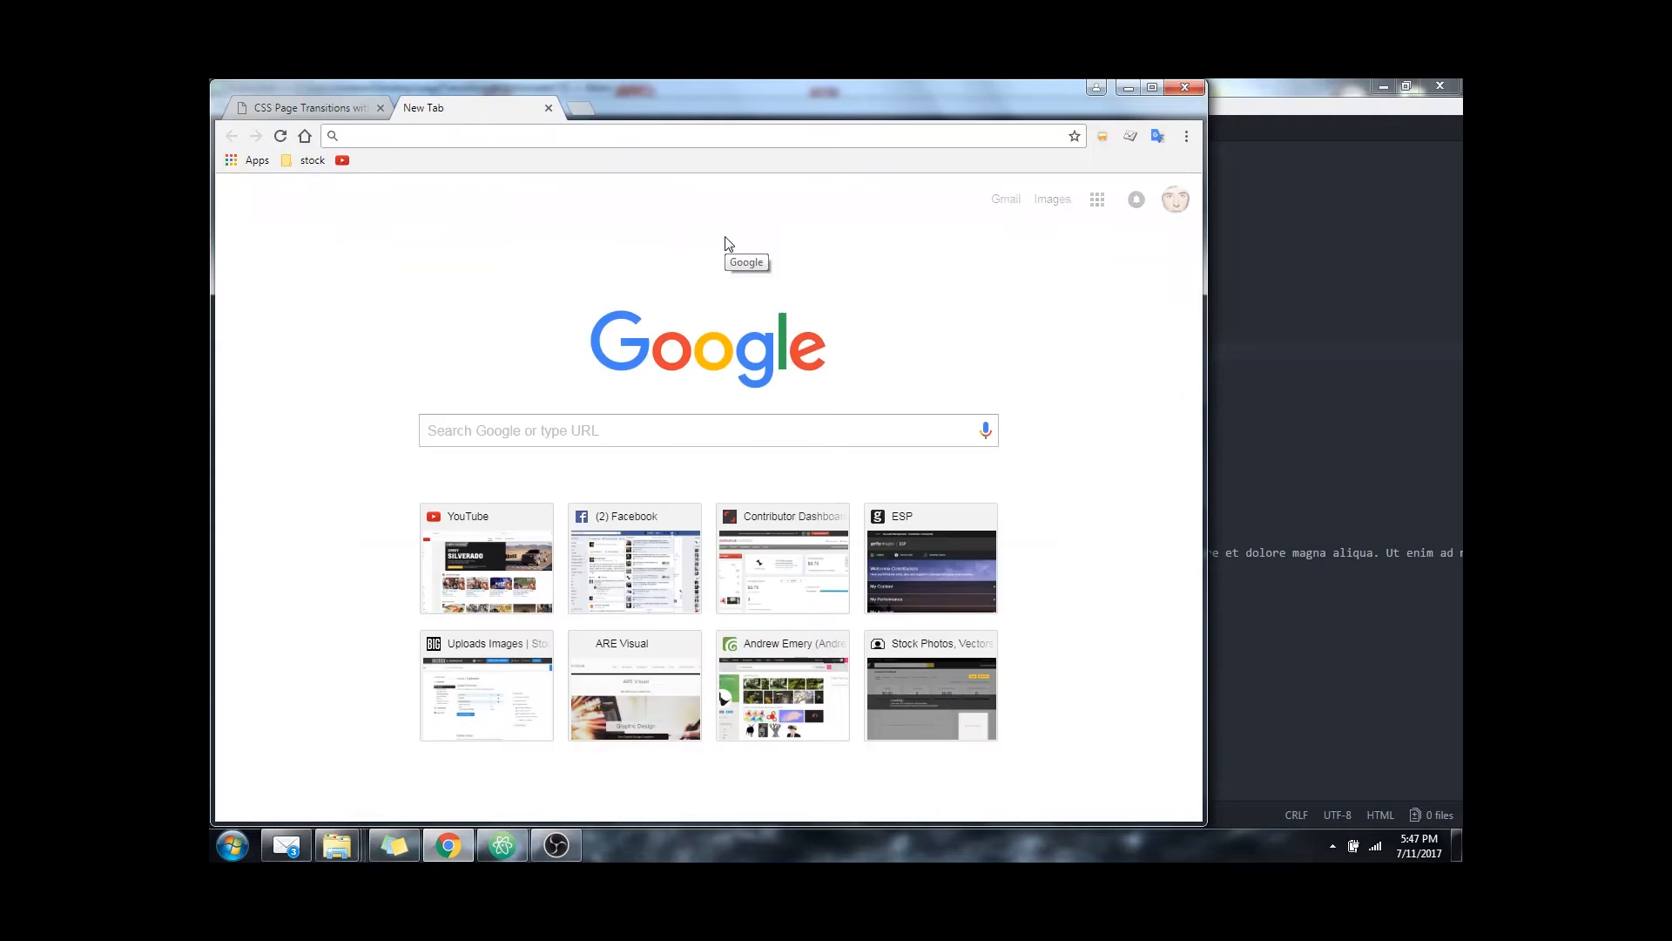
- Search Google for 'animate css' and open the Animate.css project site
type("animate css")
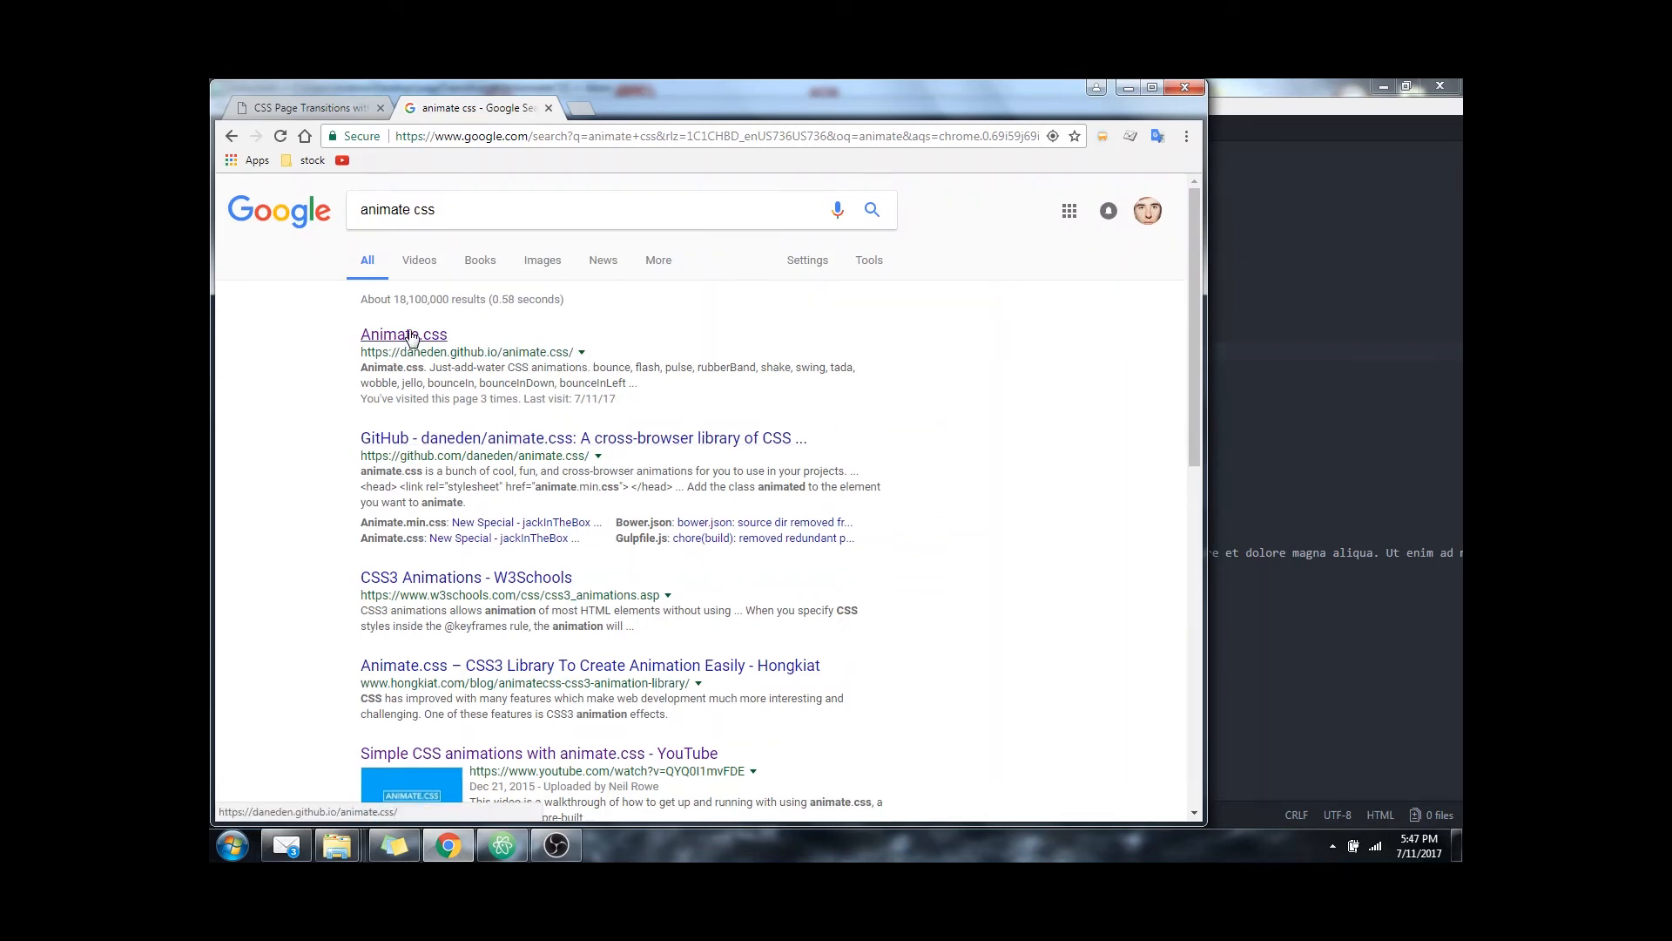
left_click(402, 334)
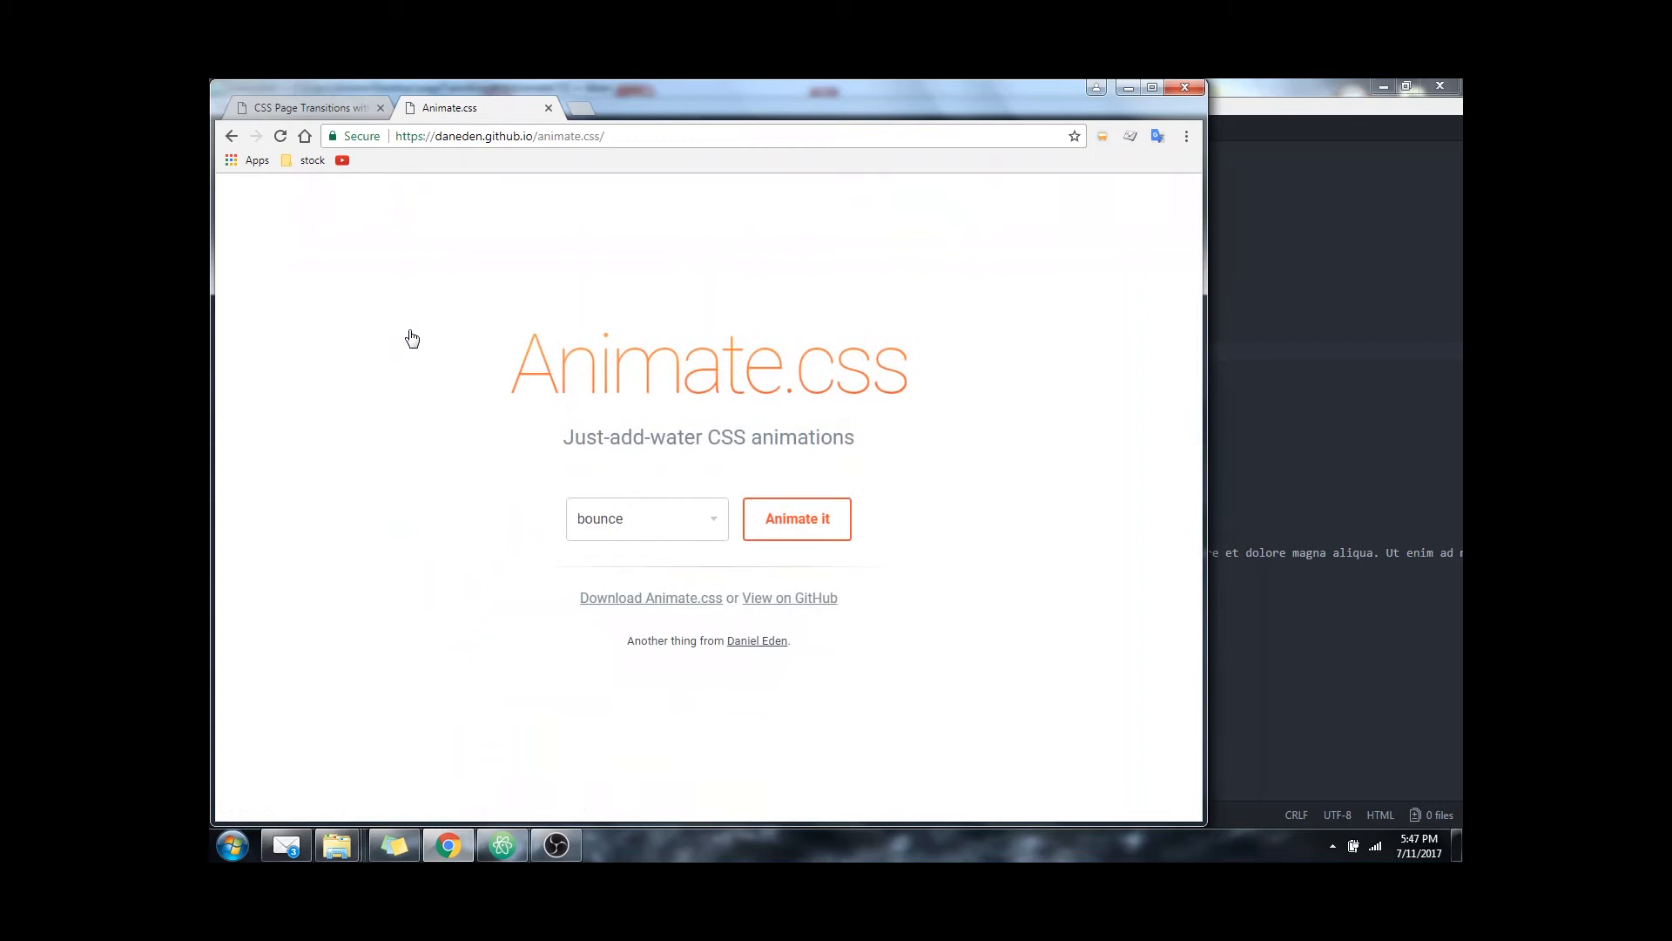
mouse_move(683, 598)
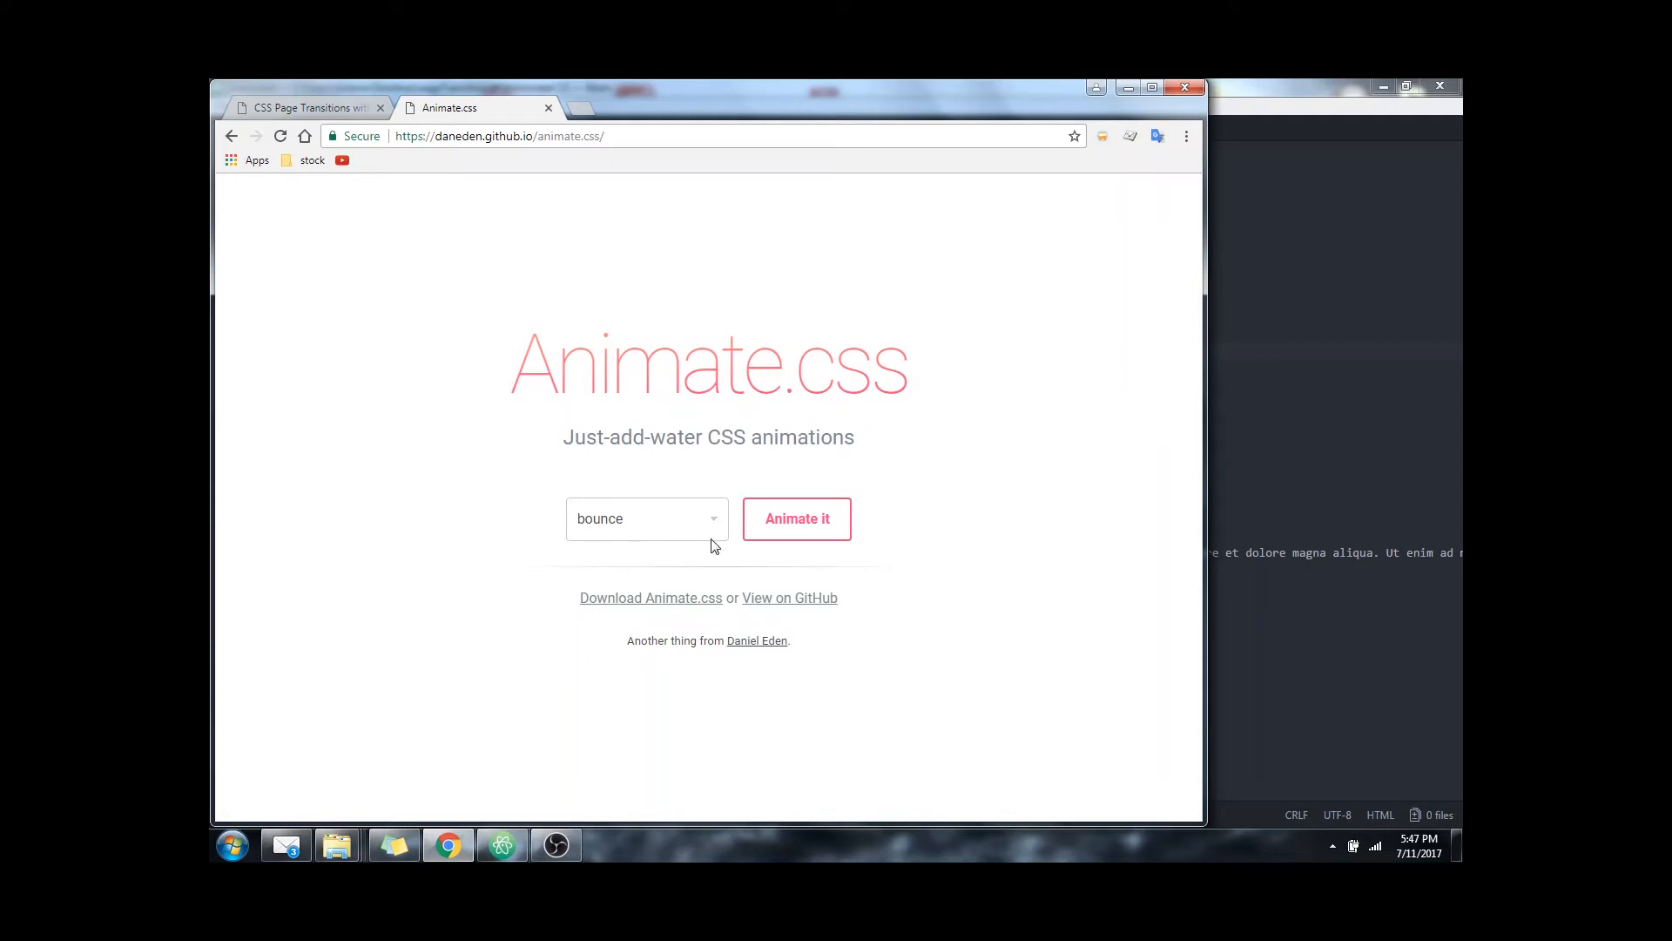
- Preview animations like fadeOutRightBig and bounceInDown on the Animate.css demo heading
left_click(645, 519)
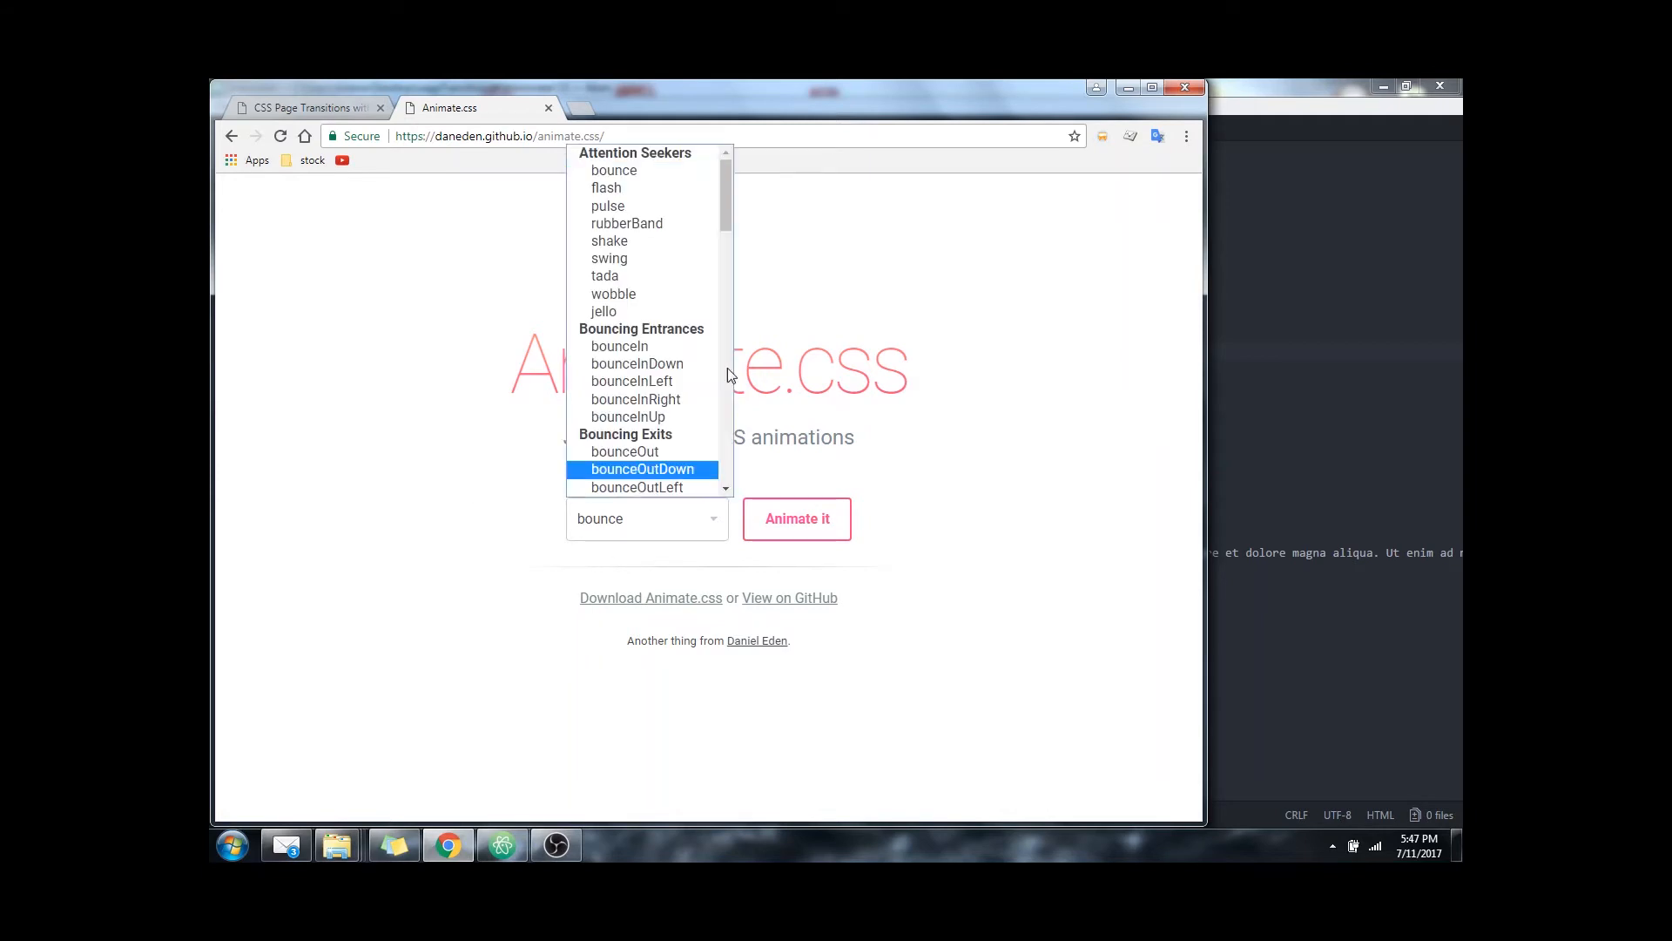
scroll("down", 3)
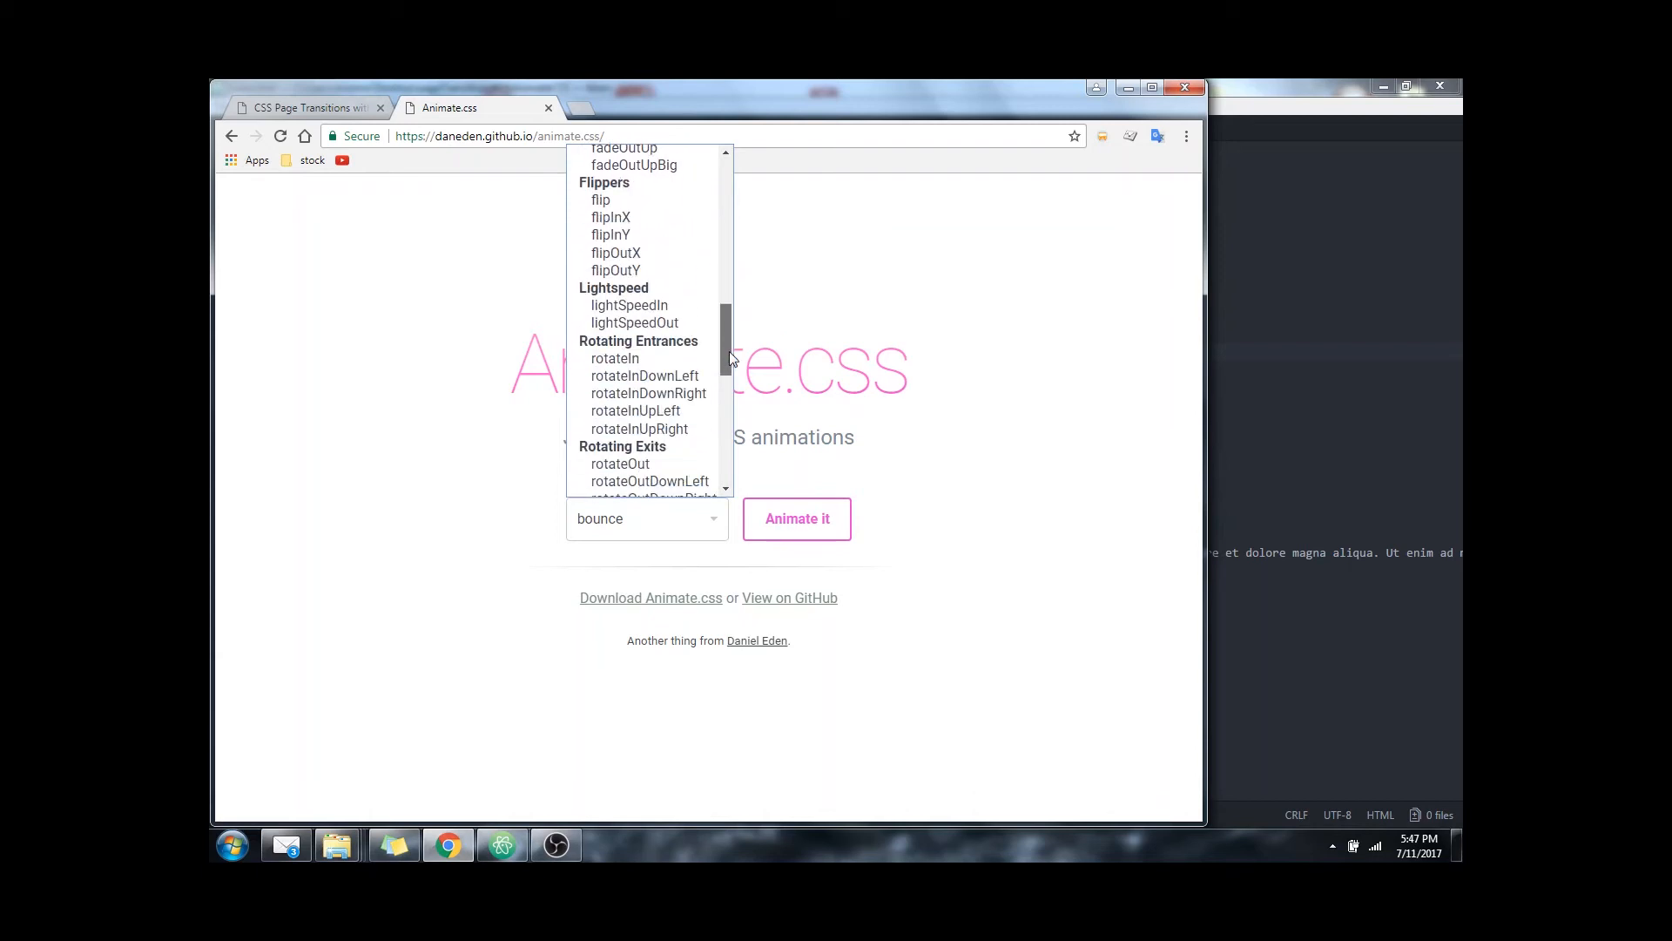
mouse_move(615, 357)
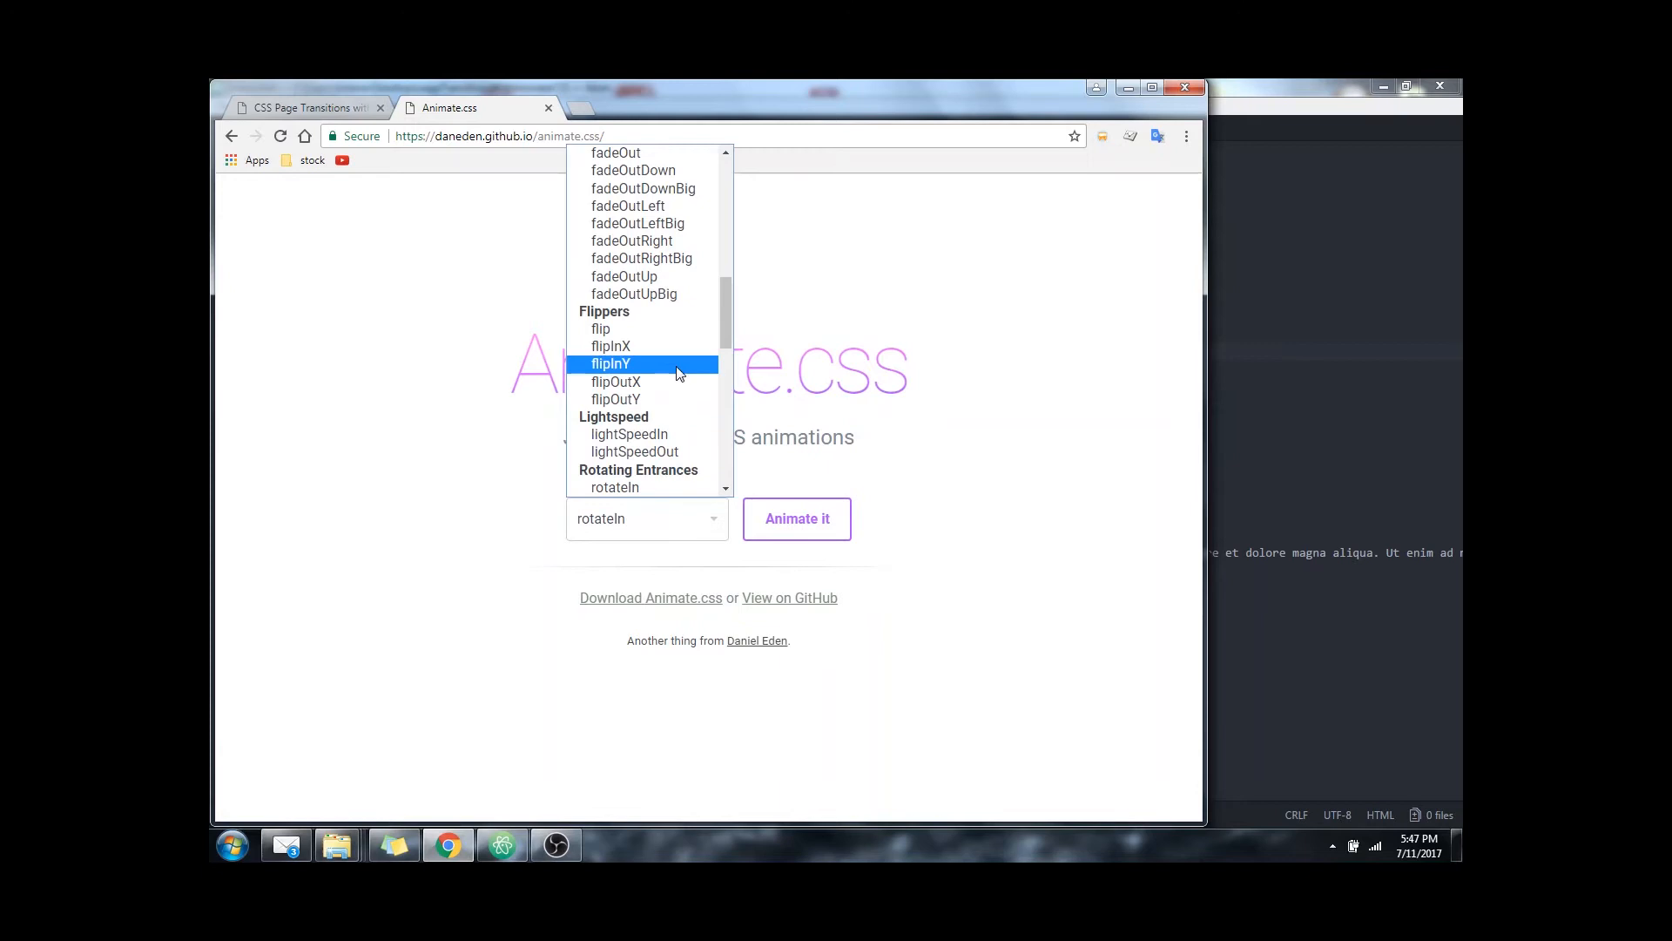
left_click(641, 258)
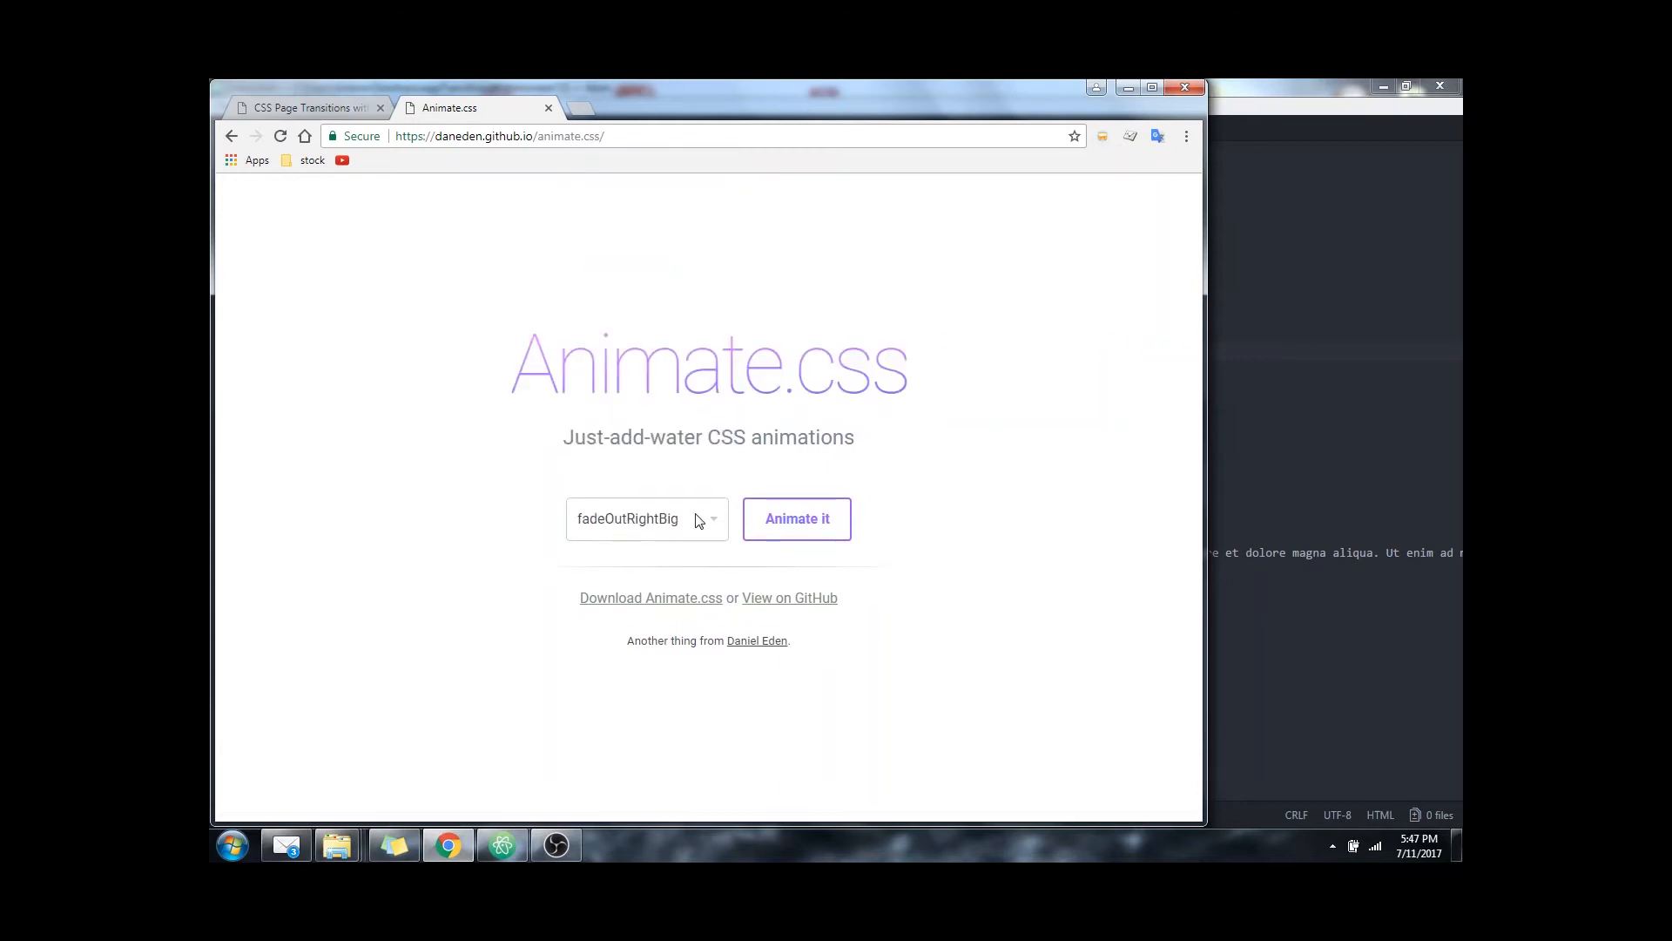
left_click(646, 519)
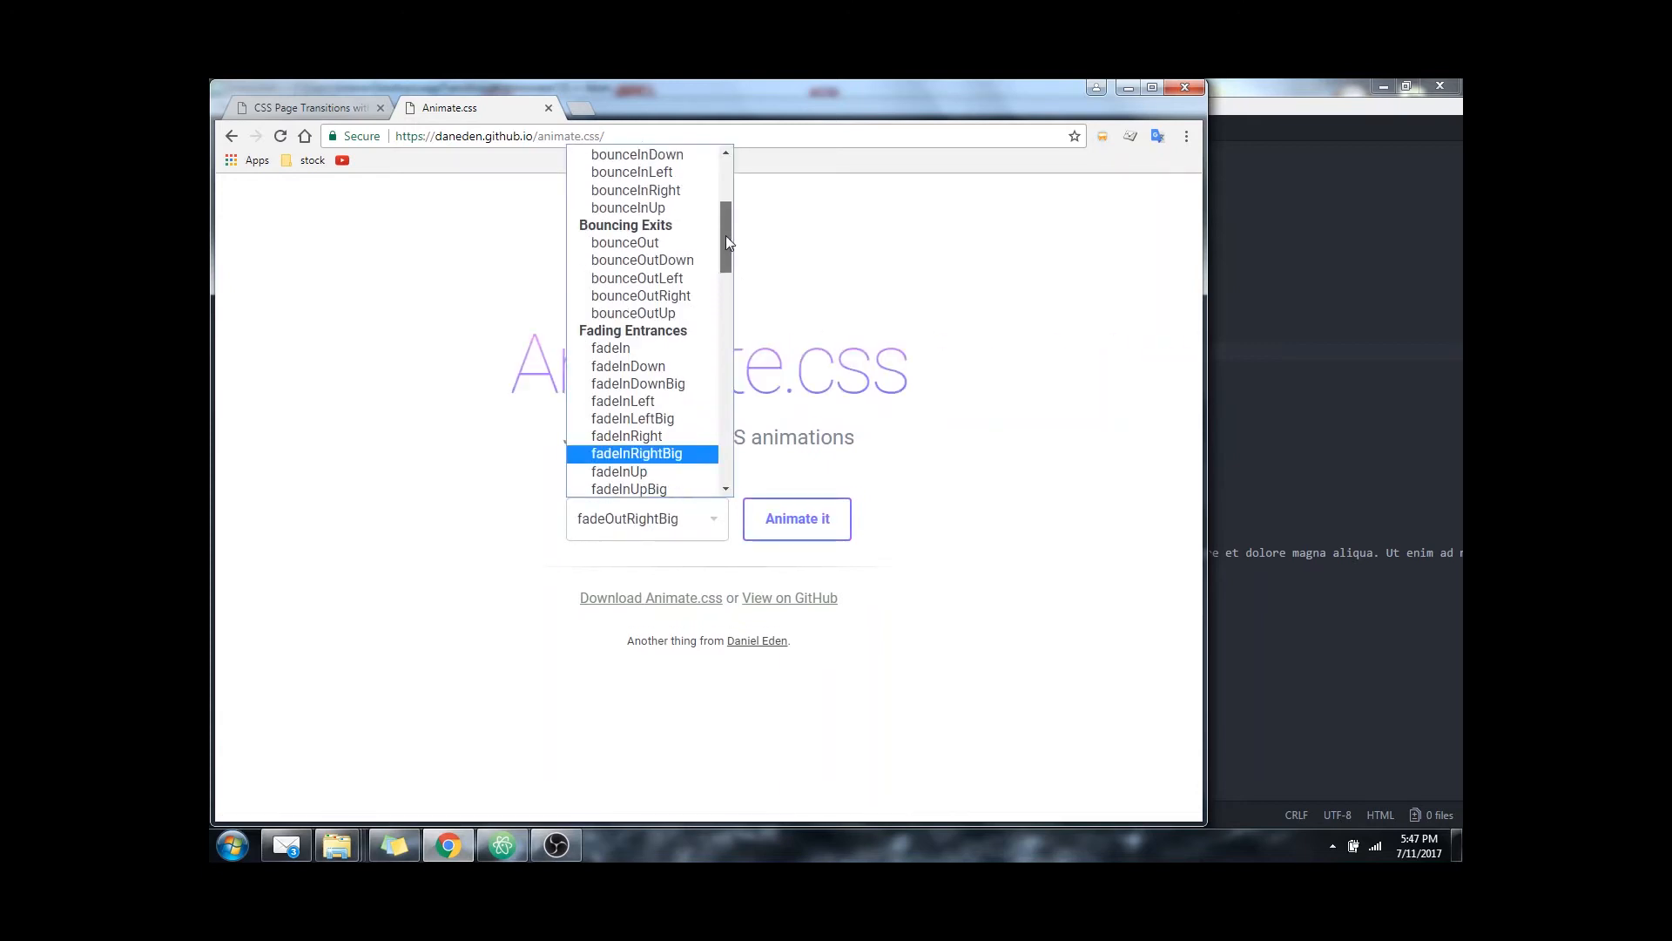
left_click(638, 153)
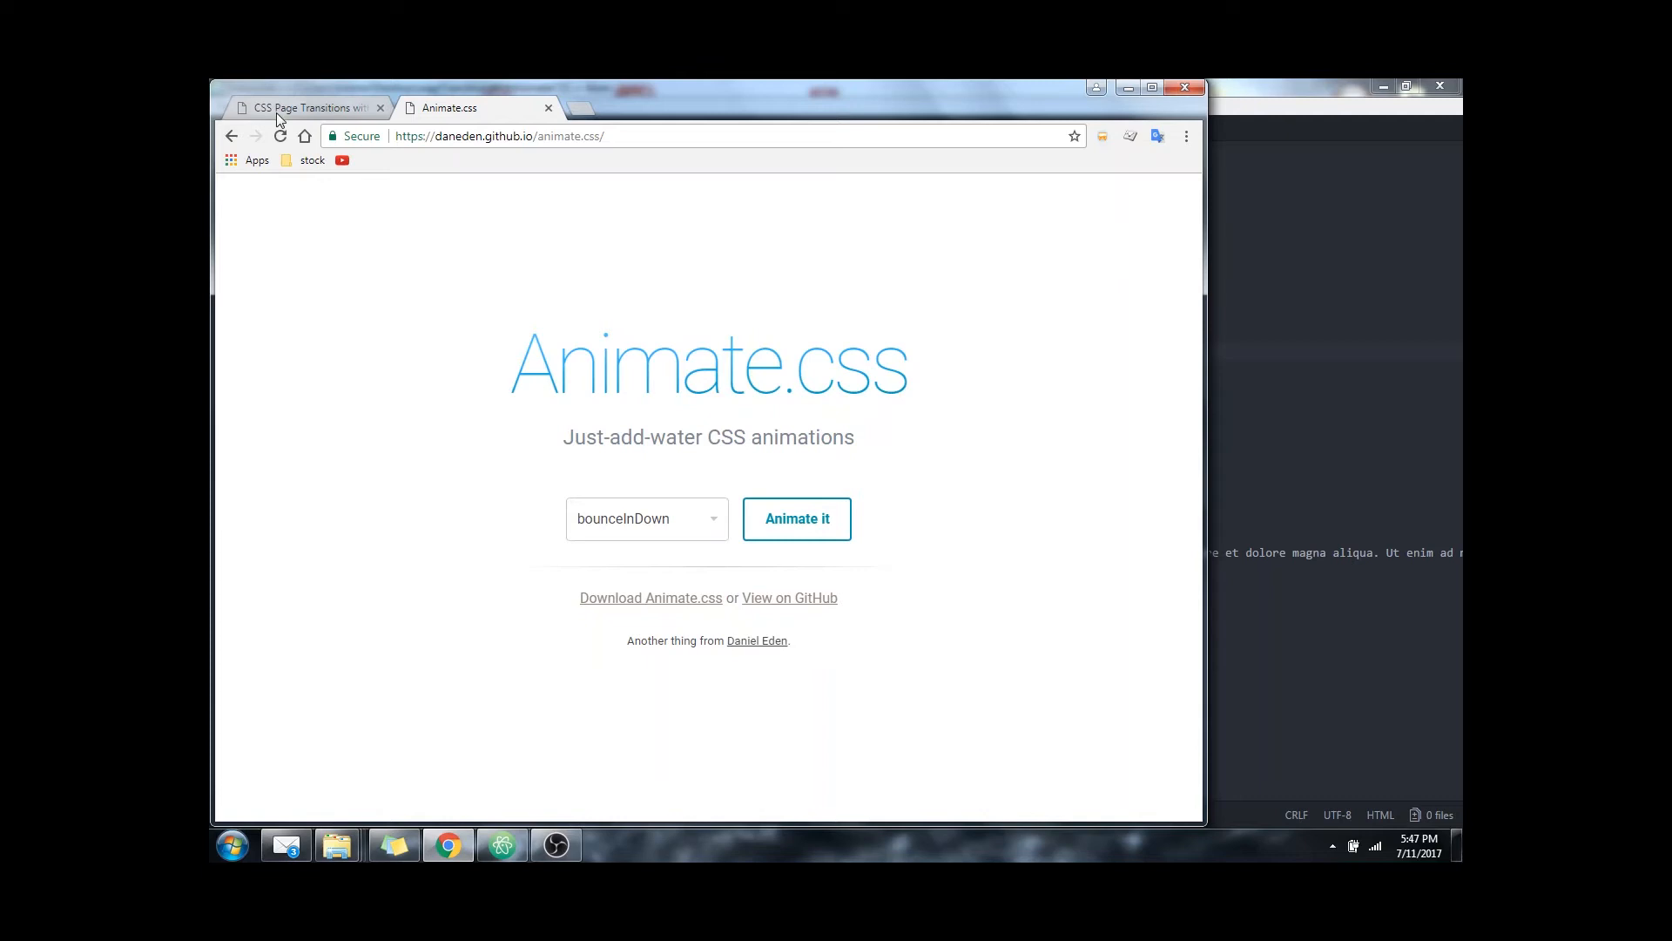
- Return to the local site's Page 2, then switch to Atom with index.html
left_click(303, 109)
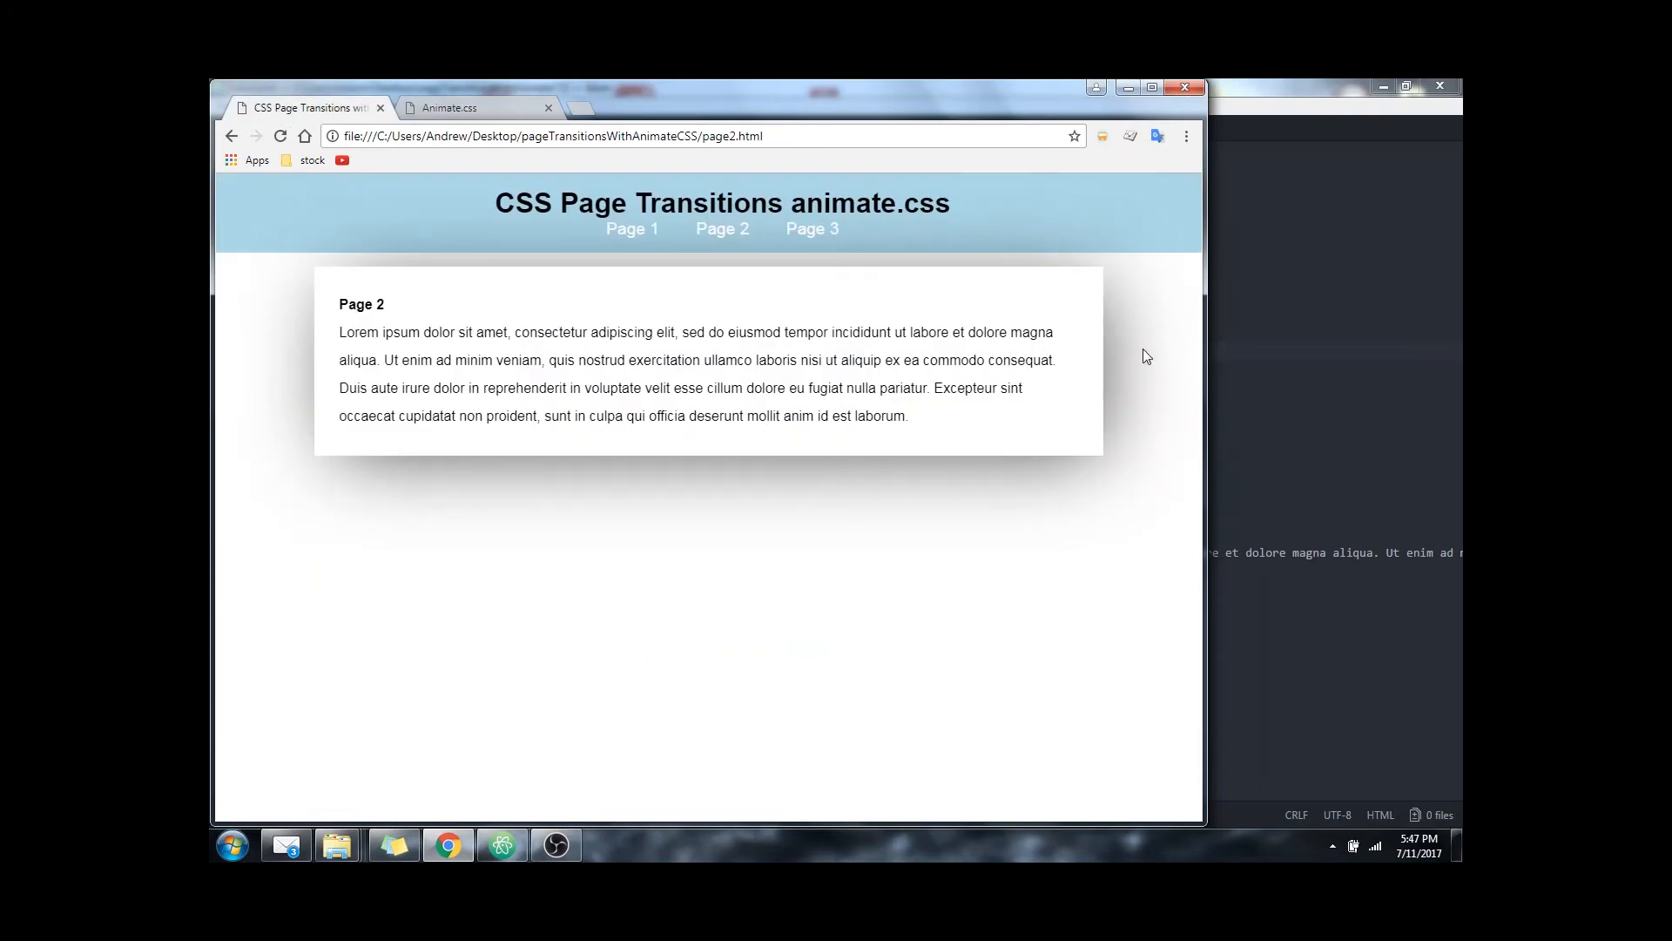
mouse_move(1077, 366)
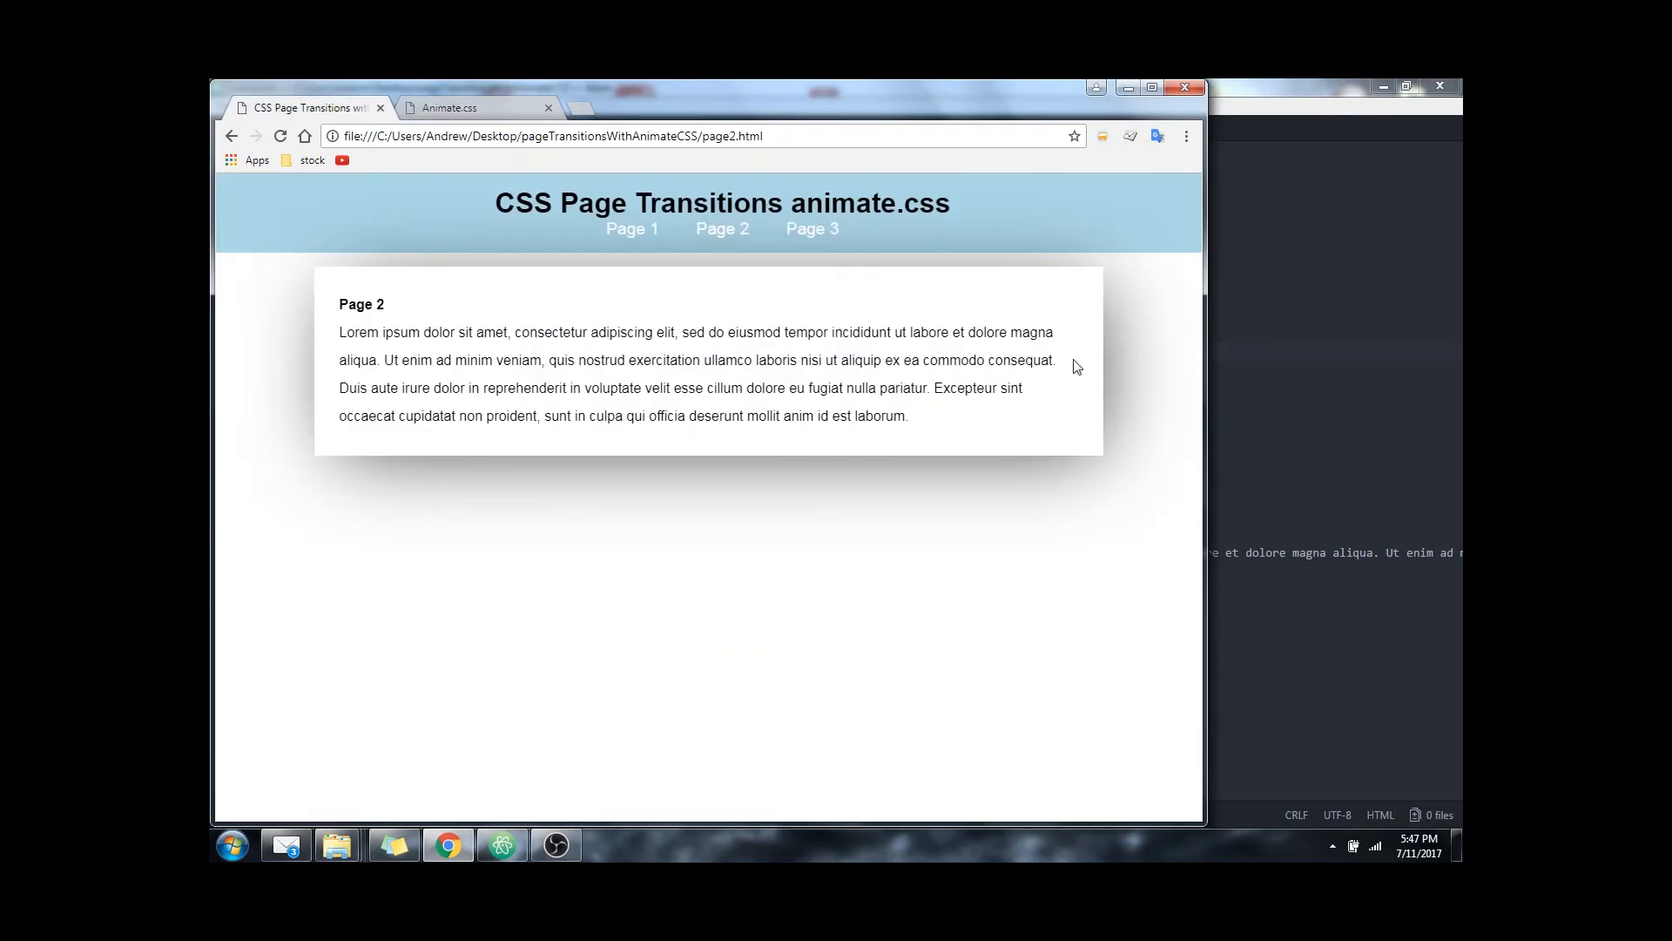
left_click(500, 845)
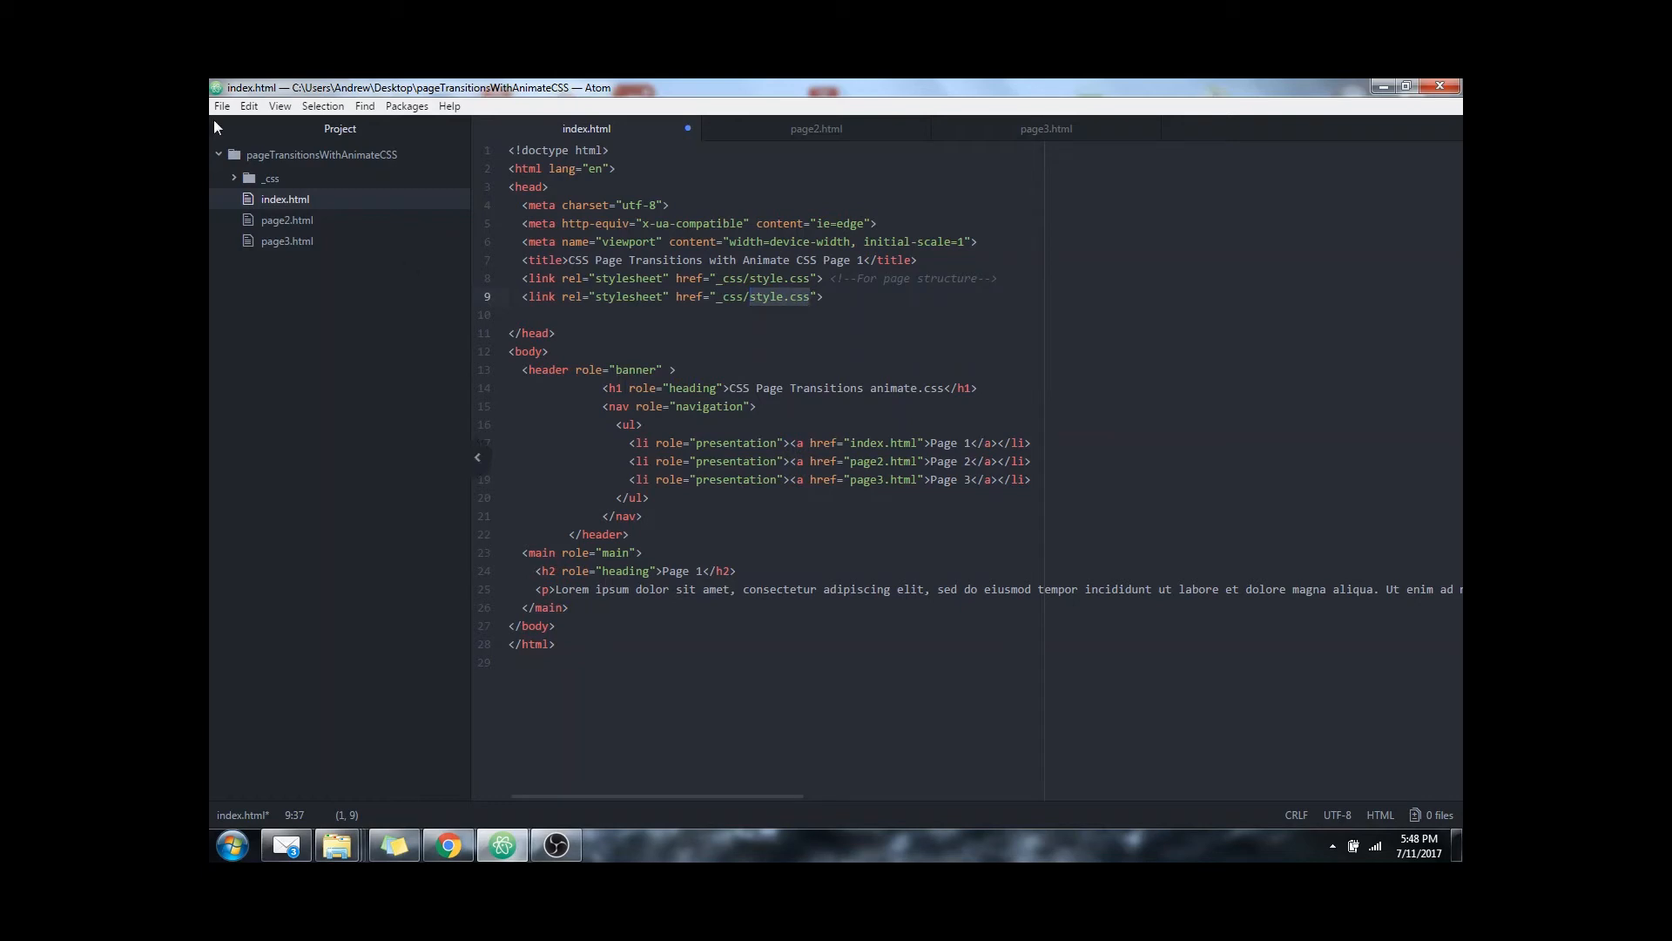
- Point the second stylesheet link in index.html to _css/animate.css instead of style.css
left_click(270, 178)
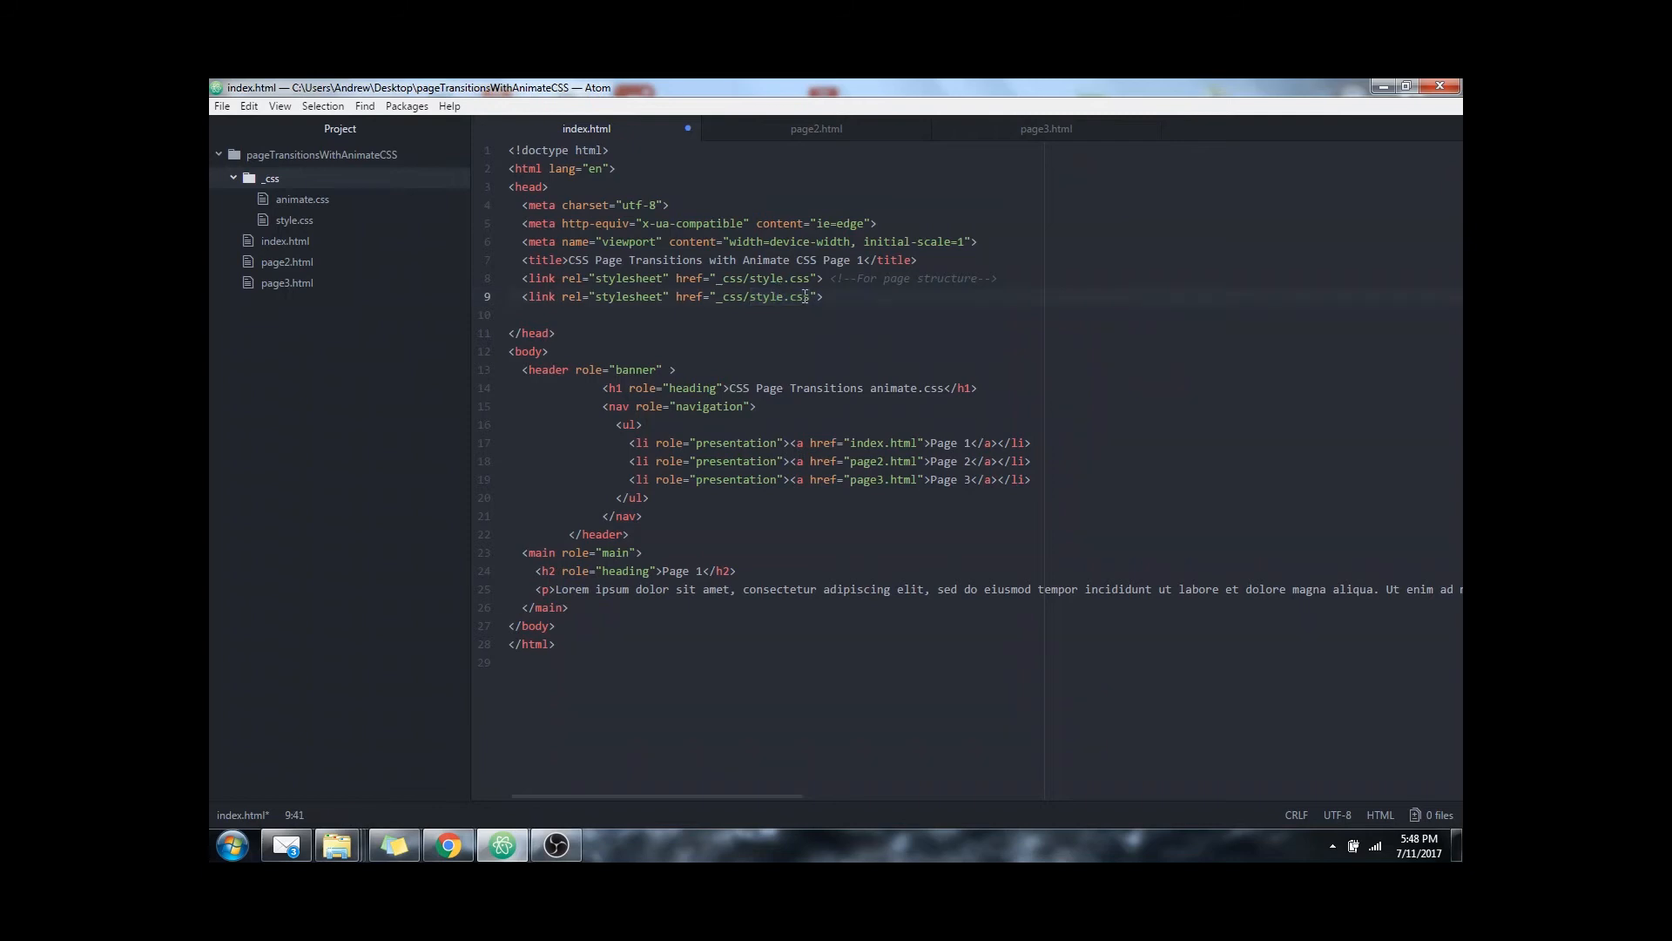
type("an")
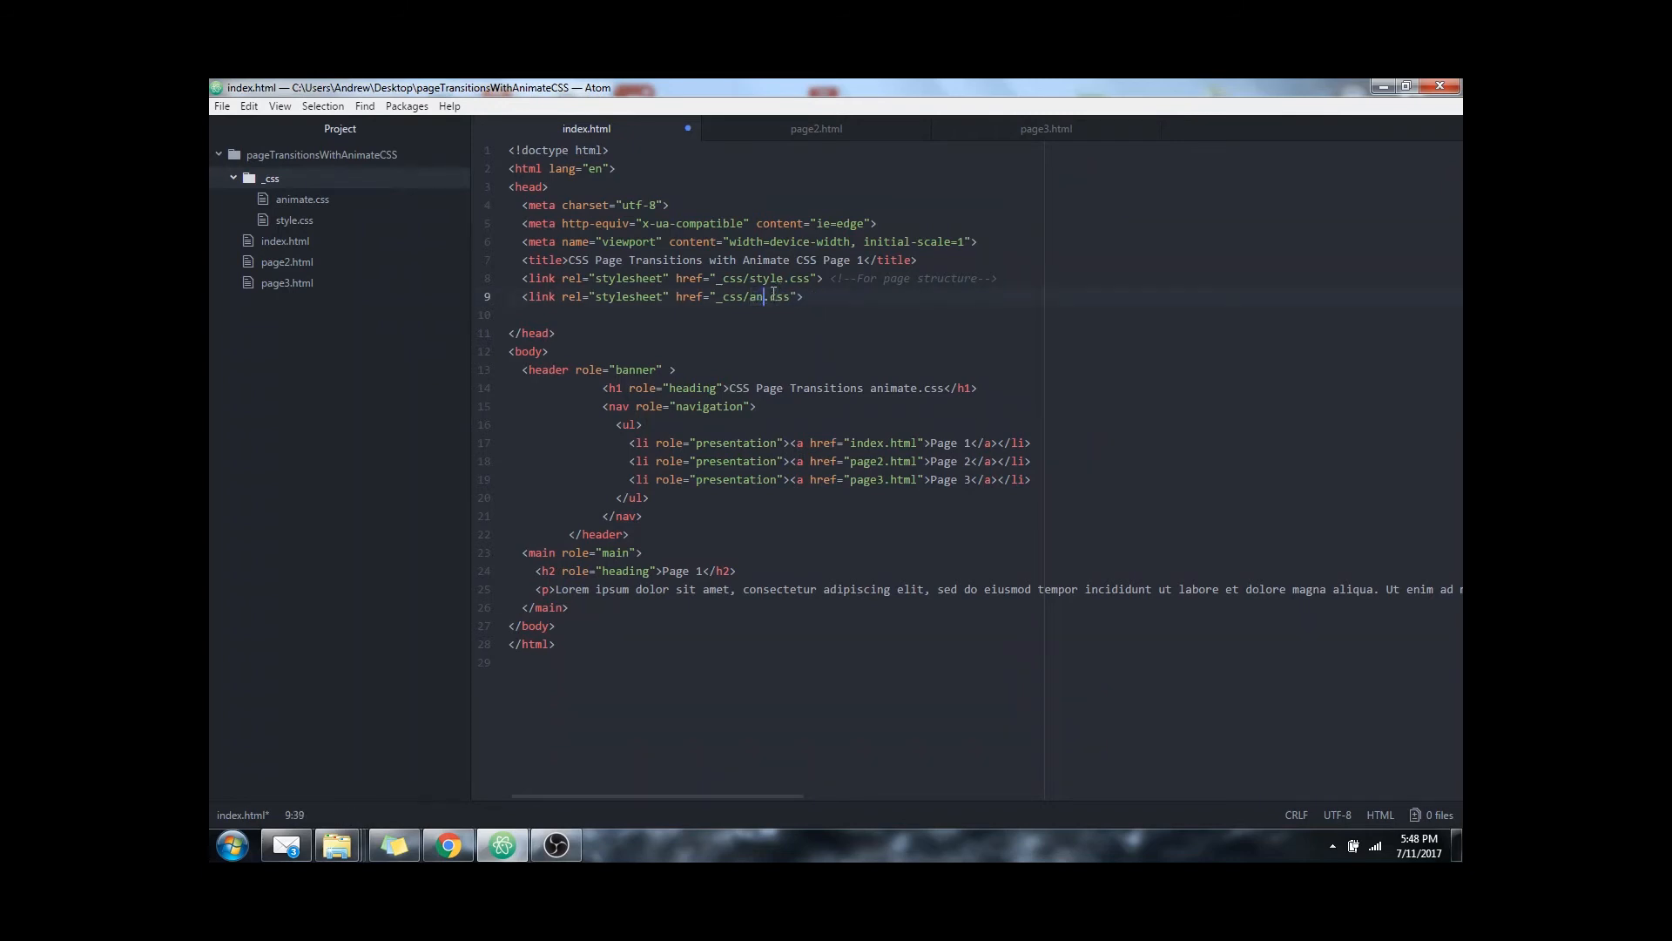
type("imate")
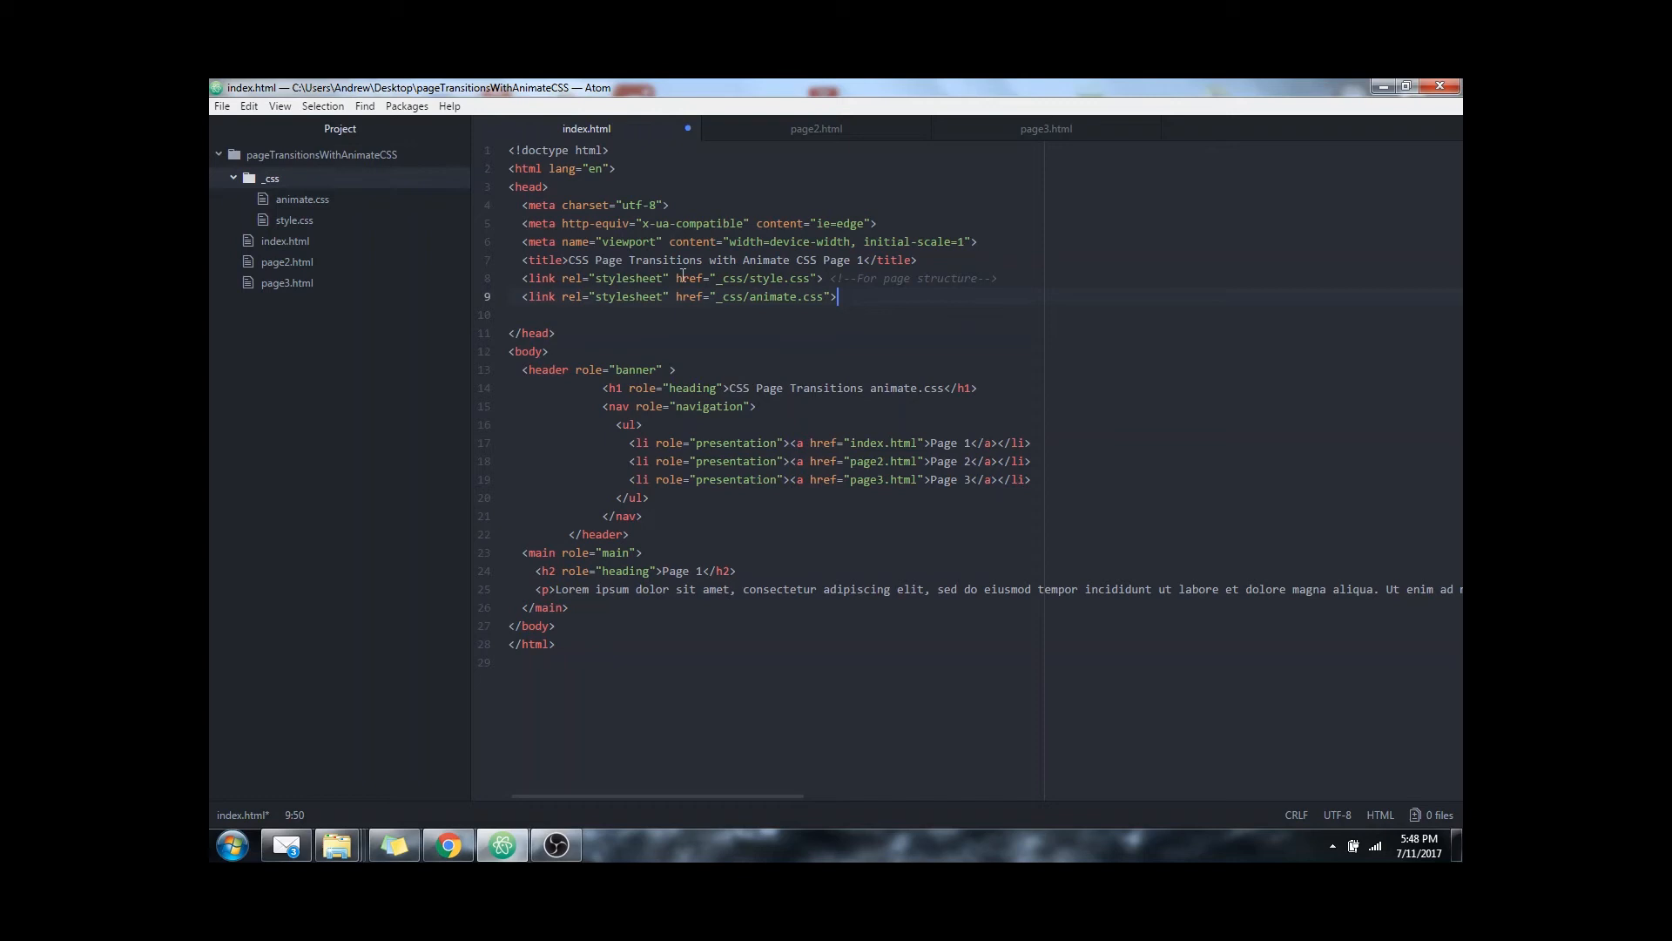
mouse_move(698, 181)
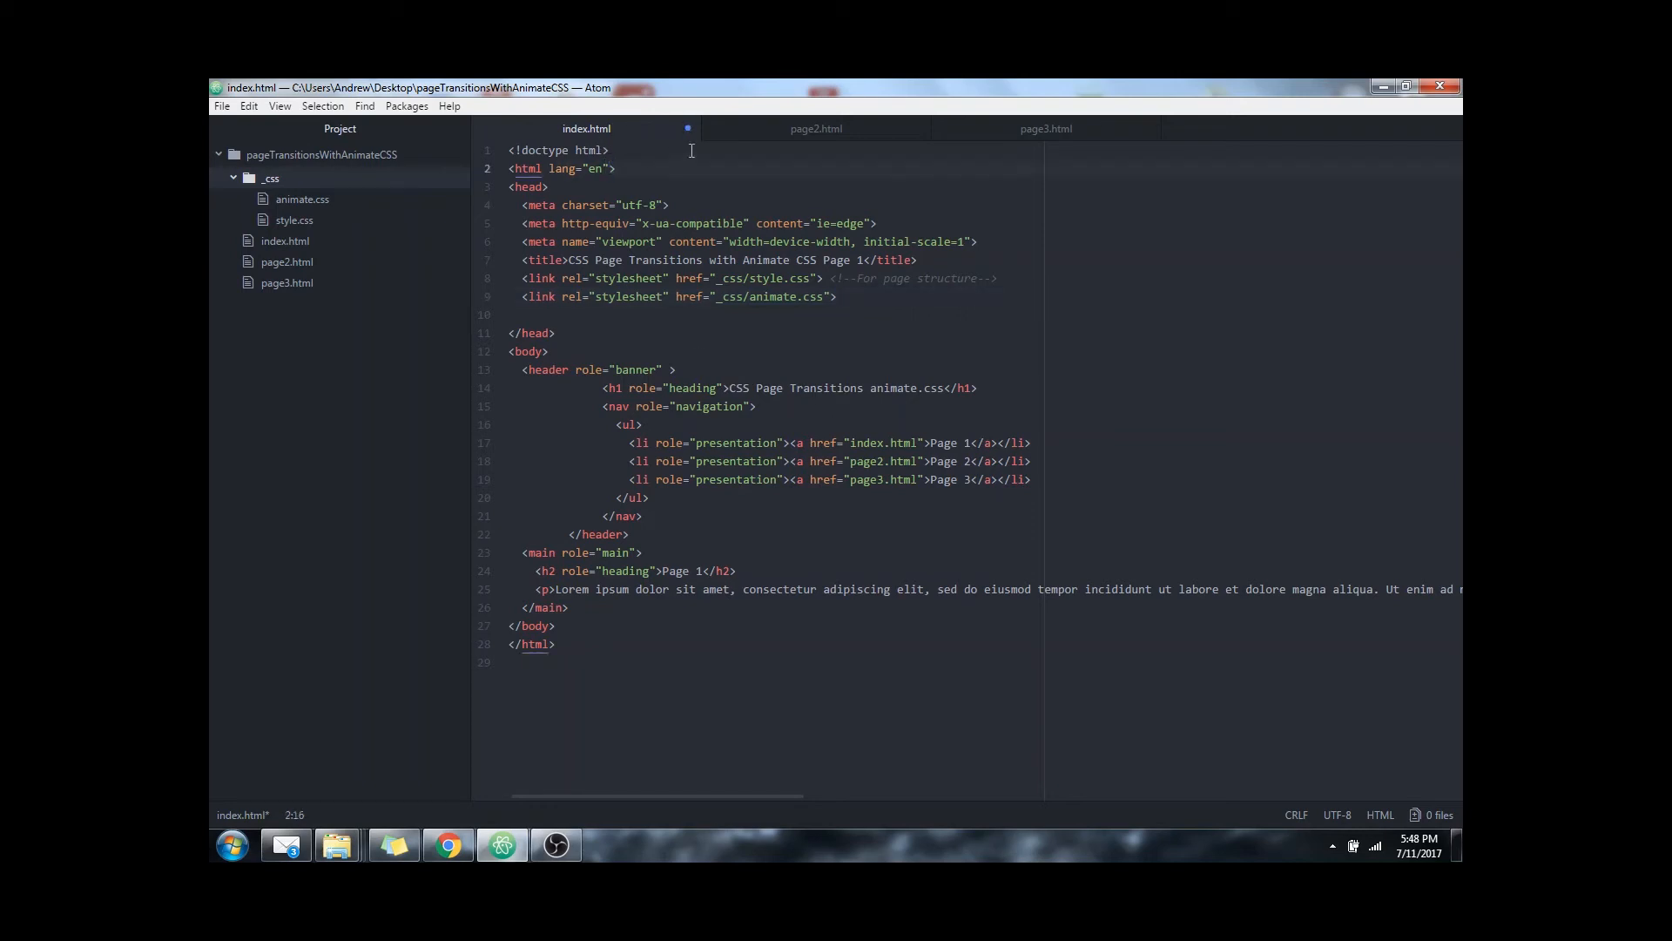
- Give the html tag of index.html a class="animated" attribute, fixing a typo
type("class=\"\"")
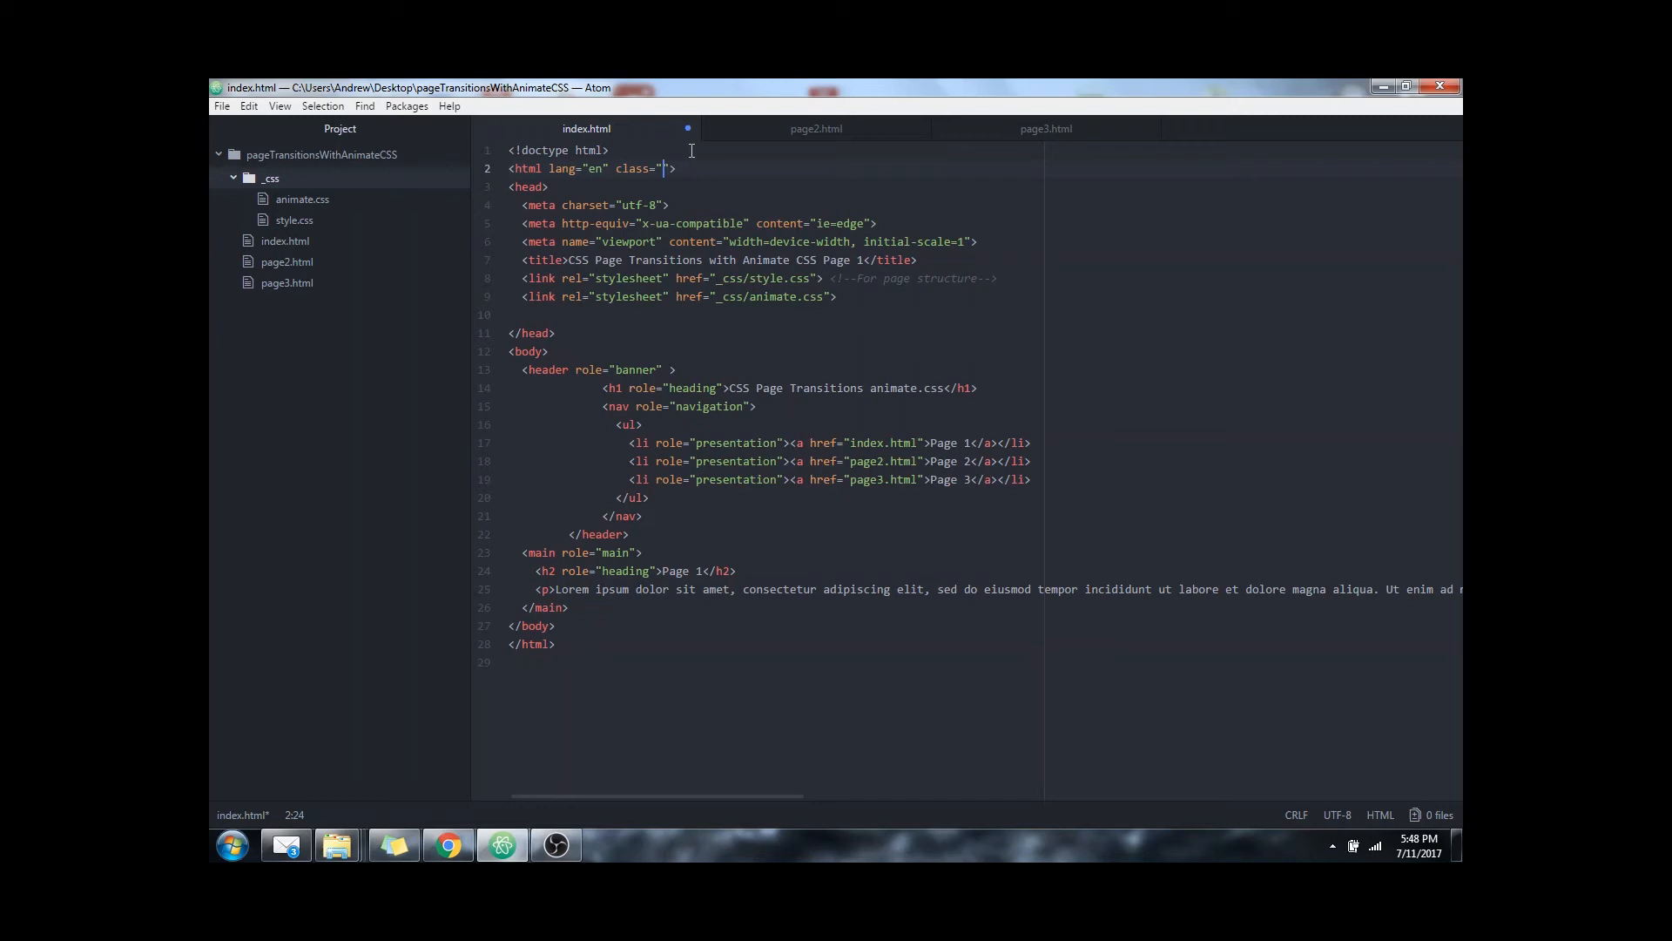
type("animatte")
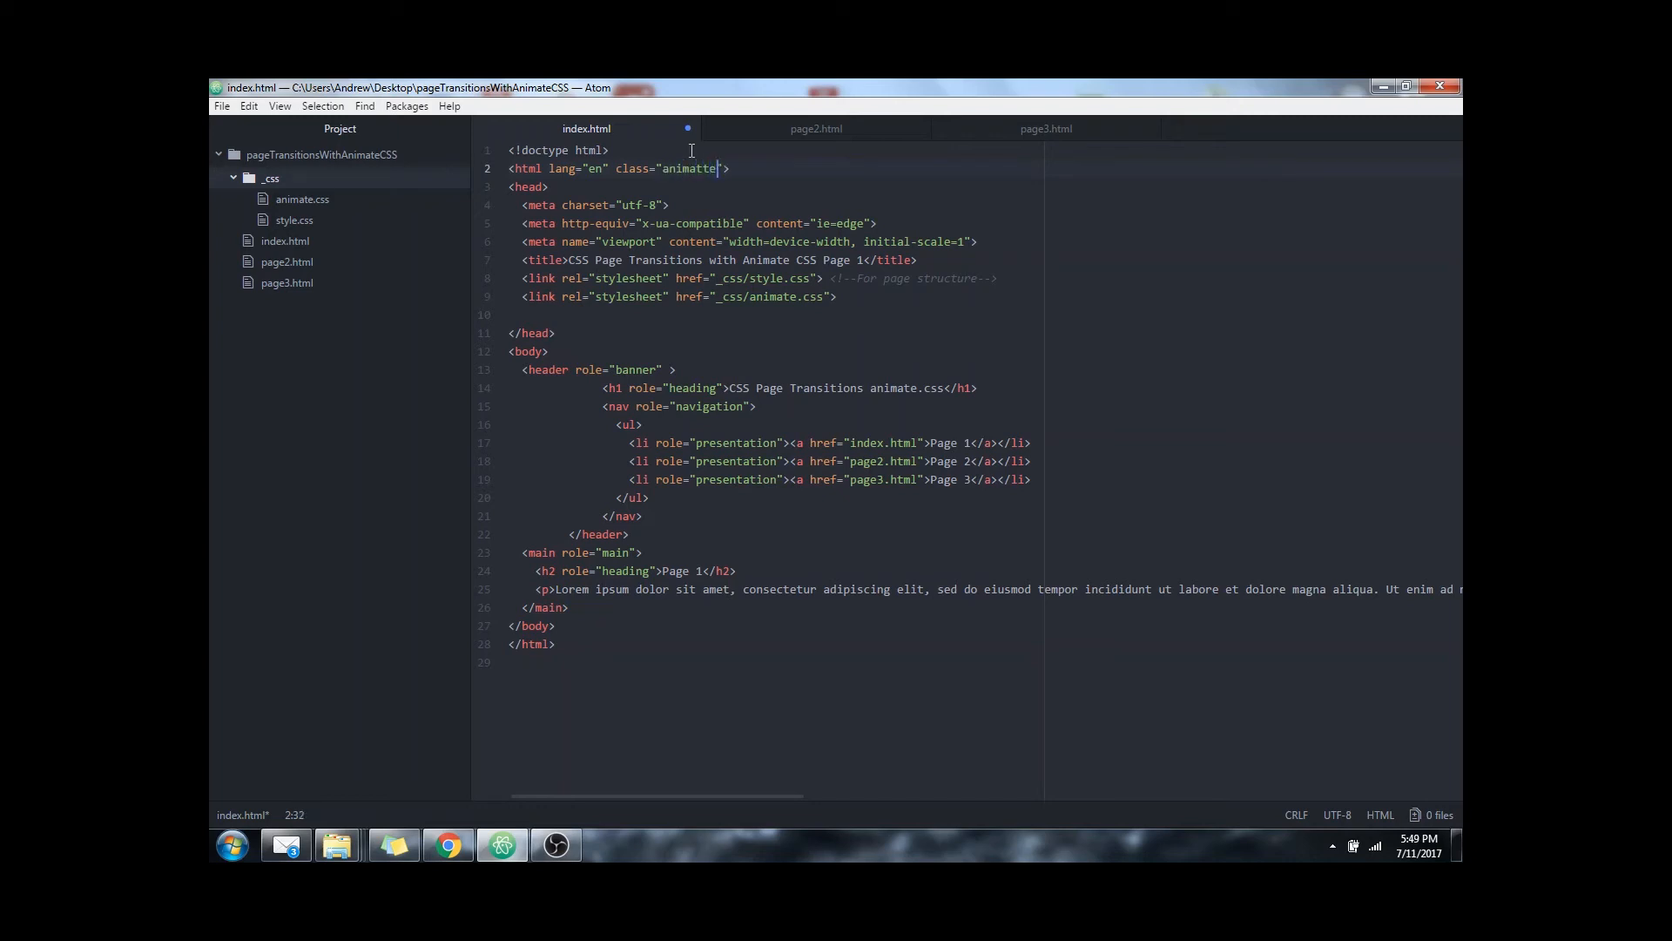
key("Backspace")
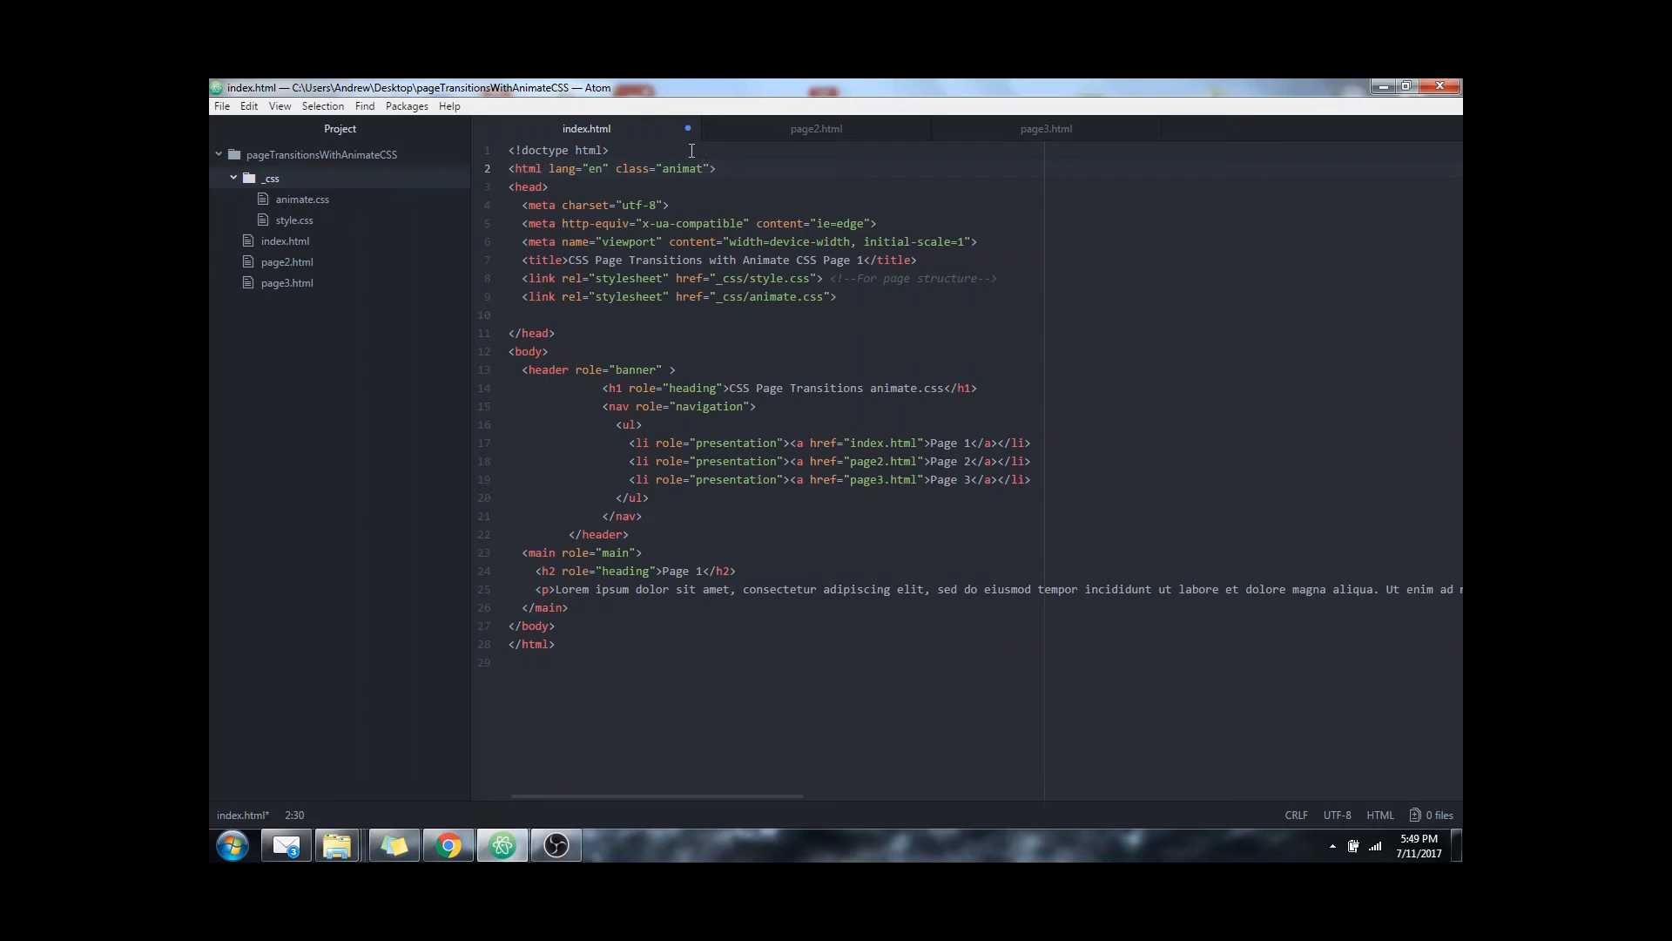
type("eden.github.io/animate.css/")
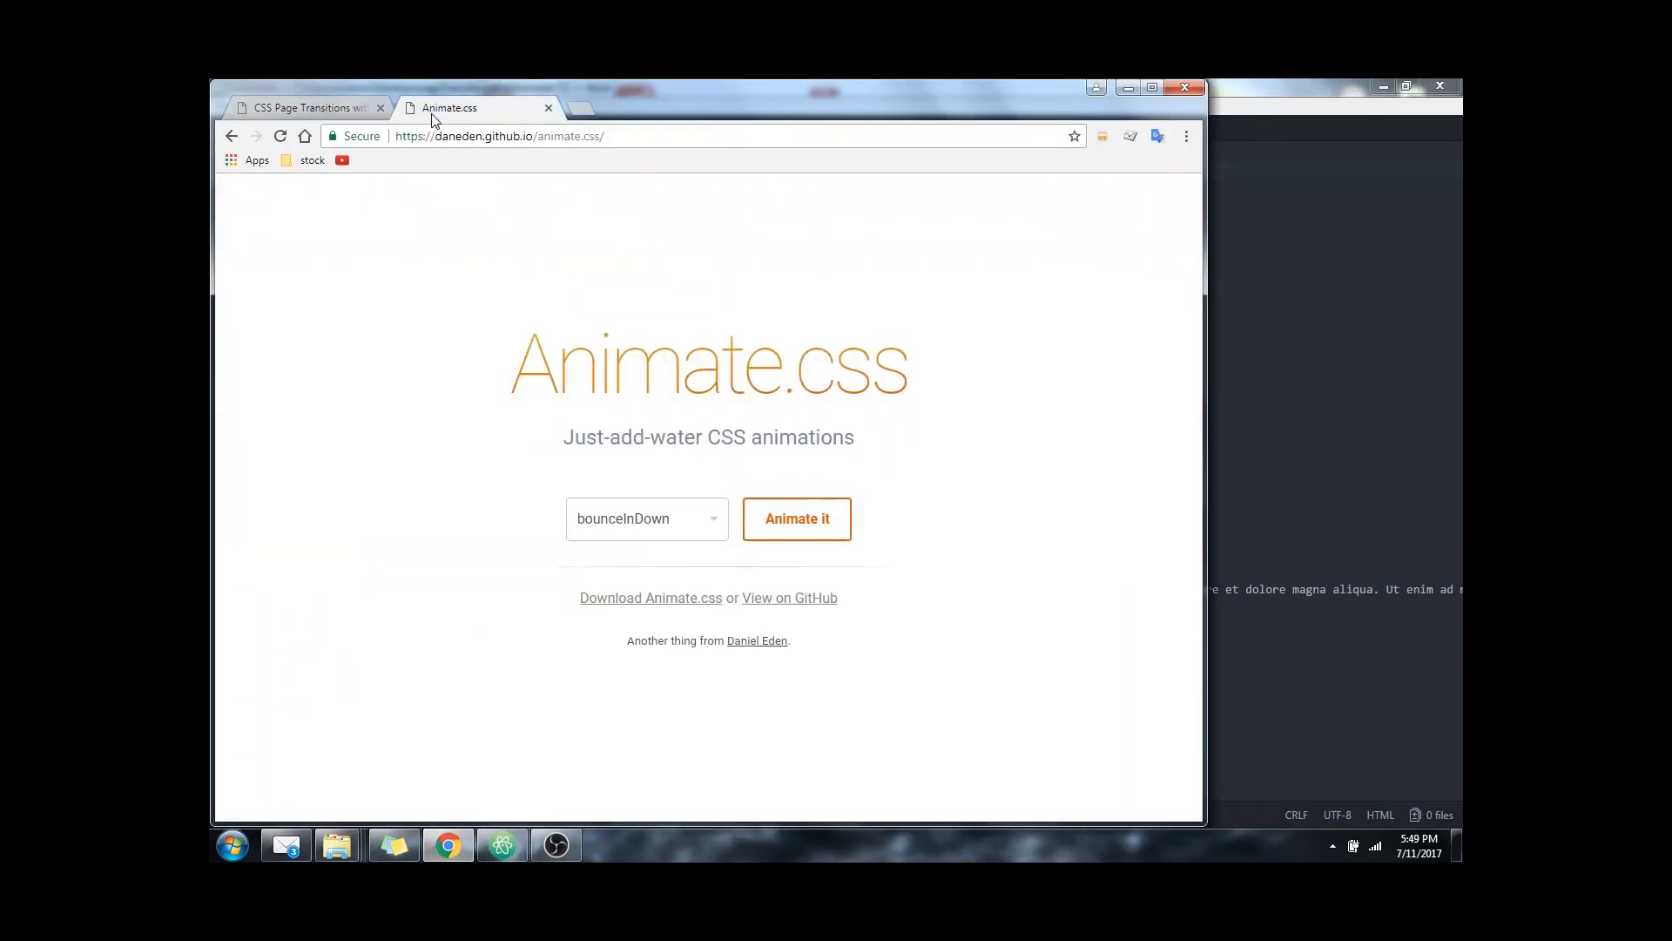
- Browse the Animate.css list down to the fading animations and preview one
left_click(646, 520)
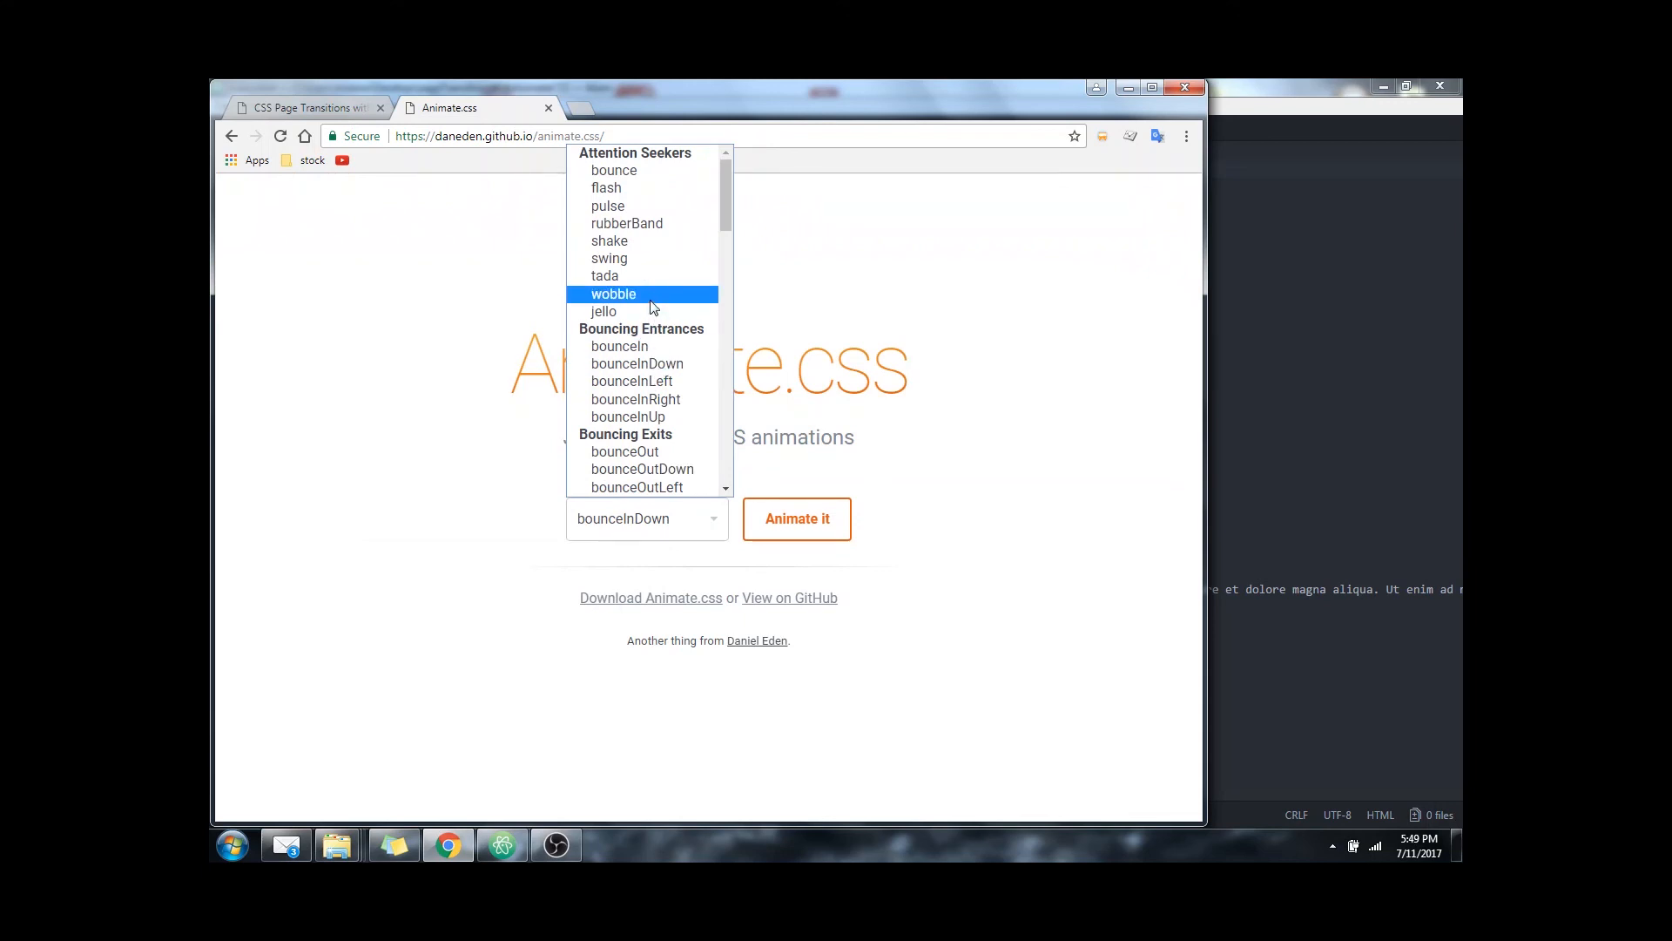
scroll("down", 3)
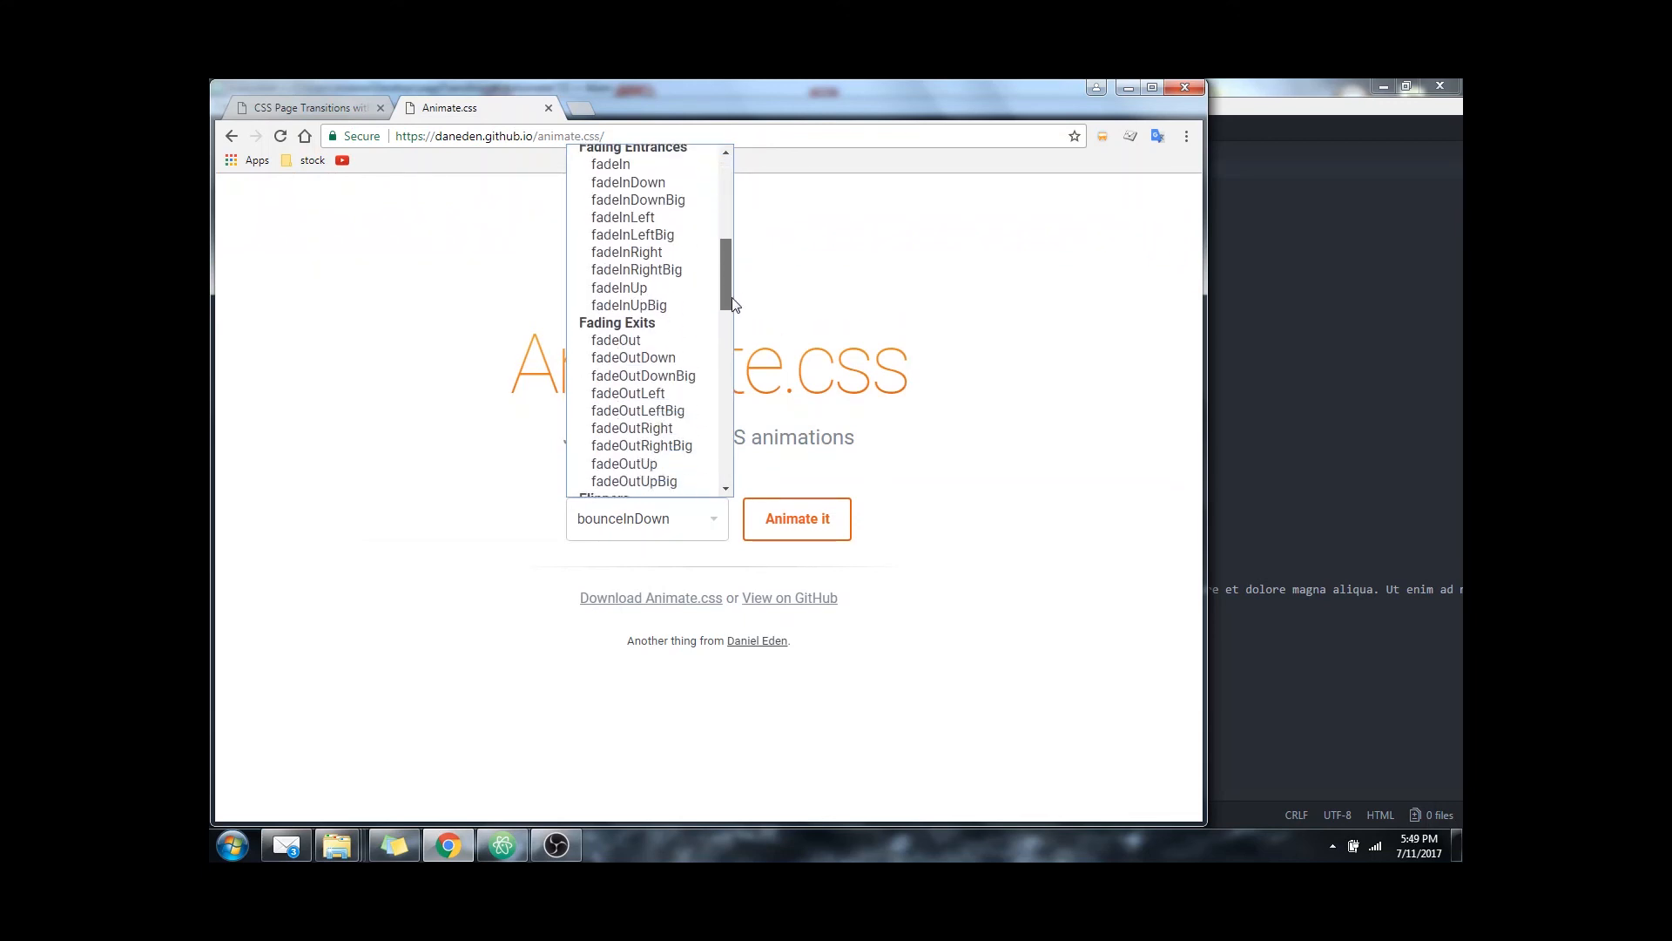
left_click(502, 845)
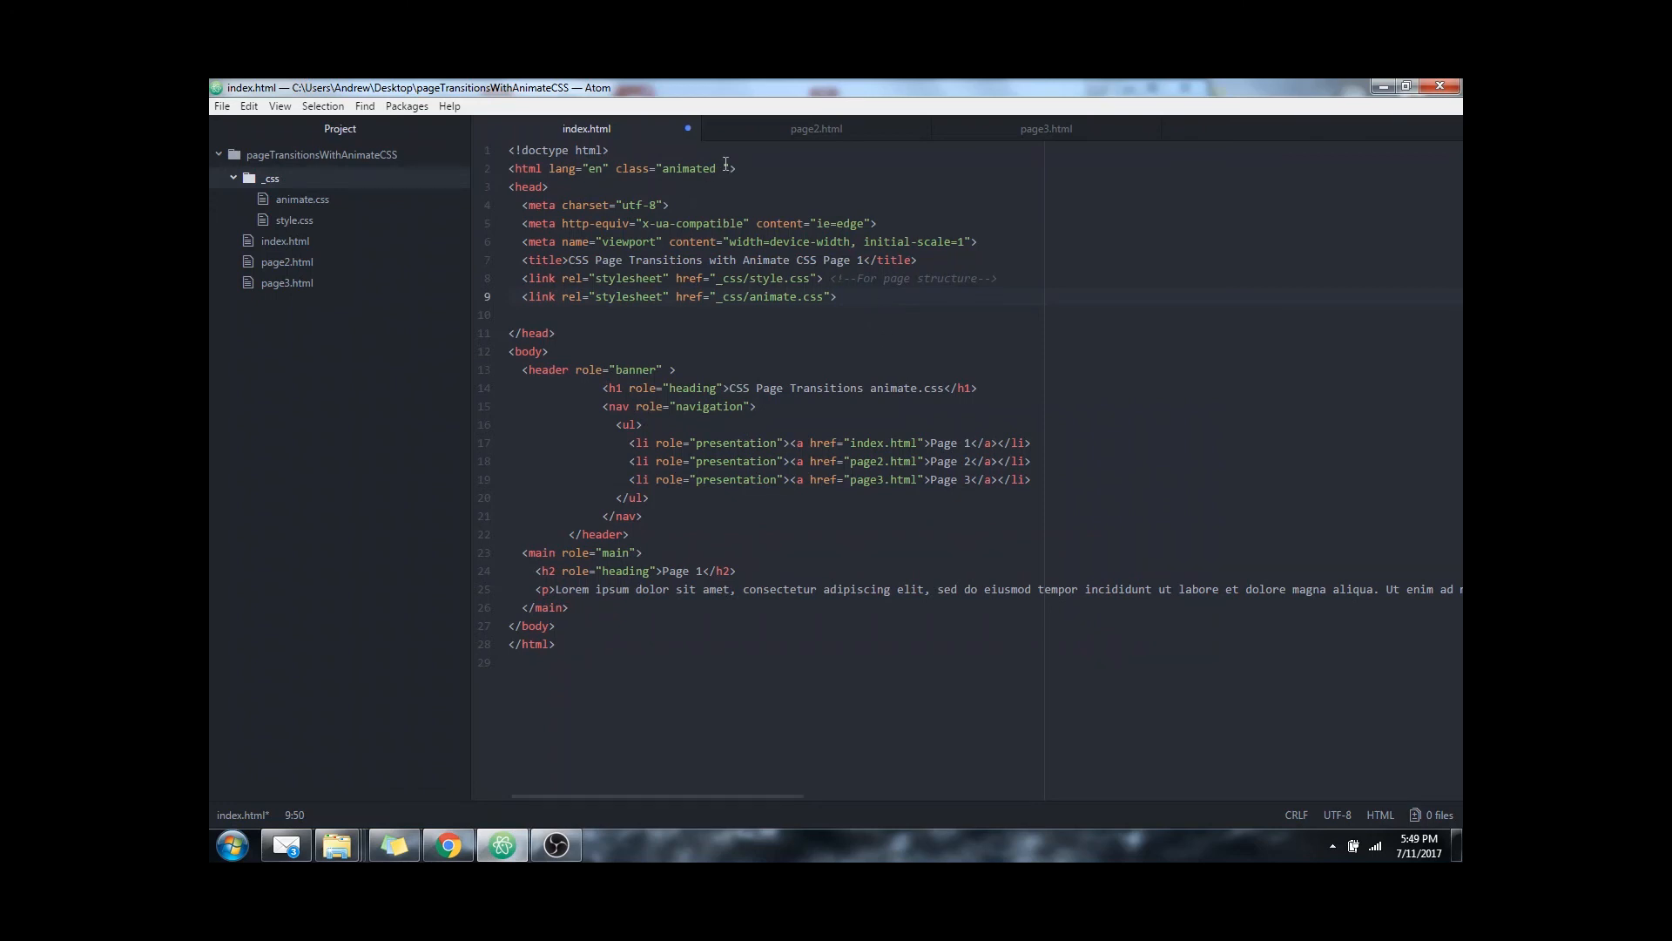
mouse_move(817, 127)
type("fa")
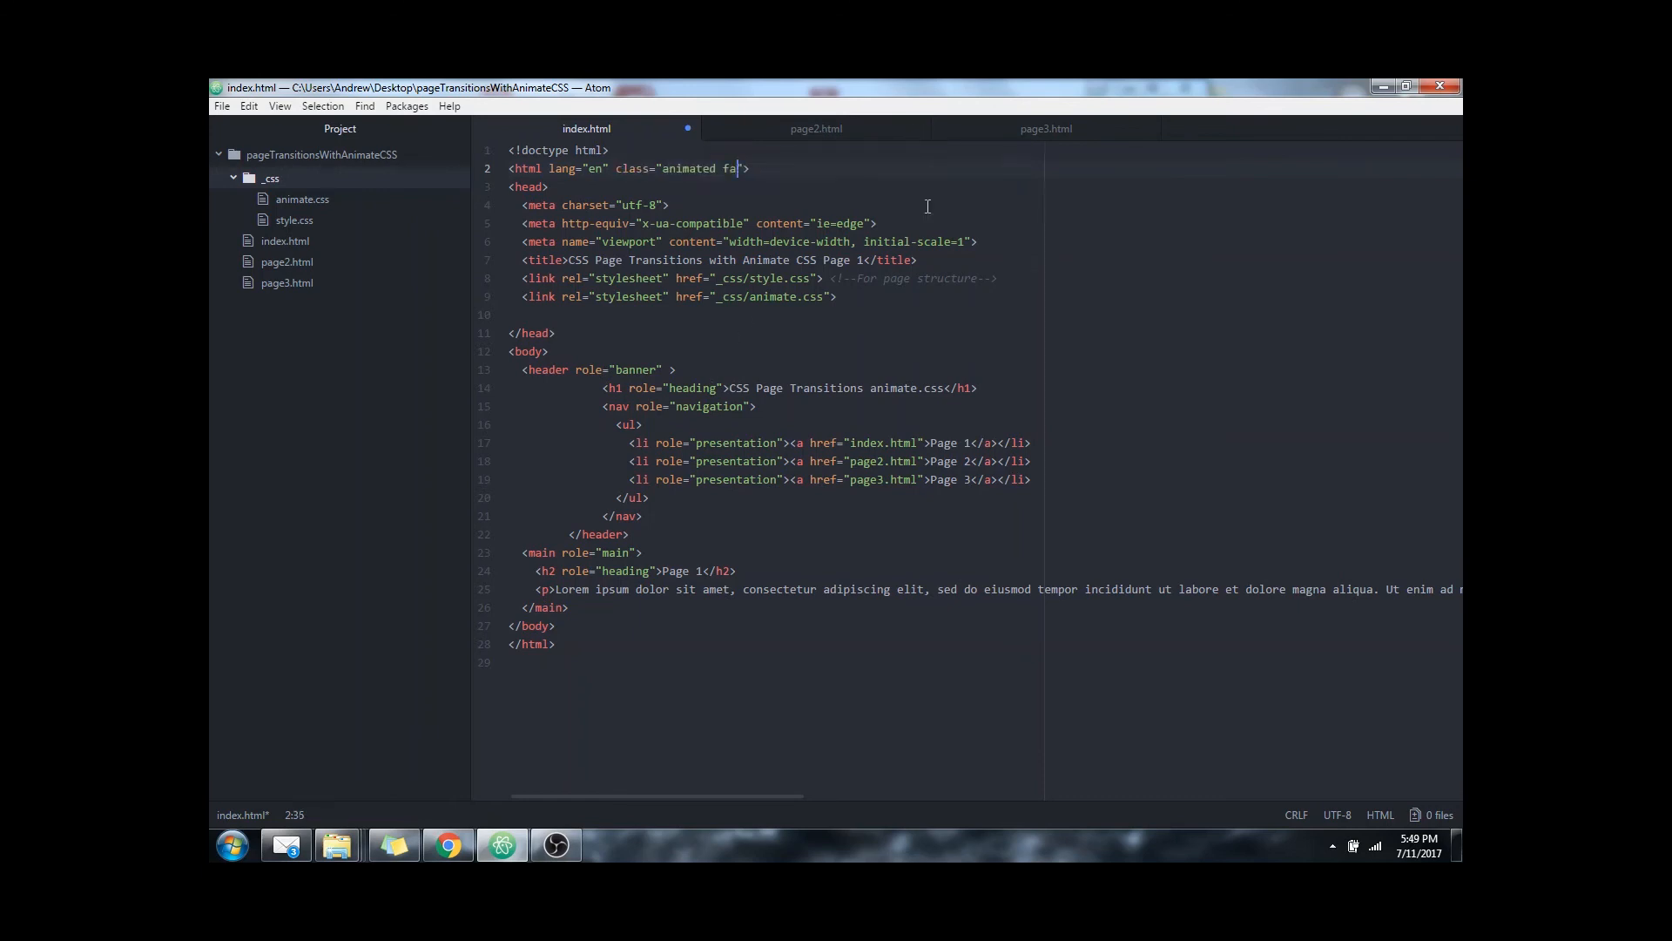
- Add the fadeIn class after animated on the html tag of index.html
type("deIn")
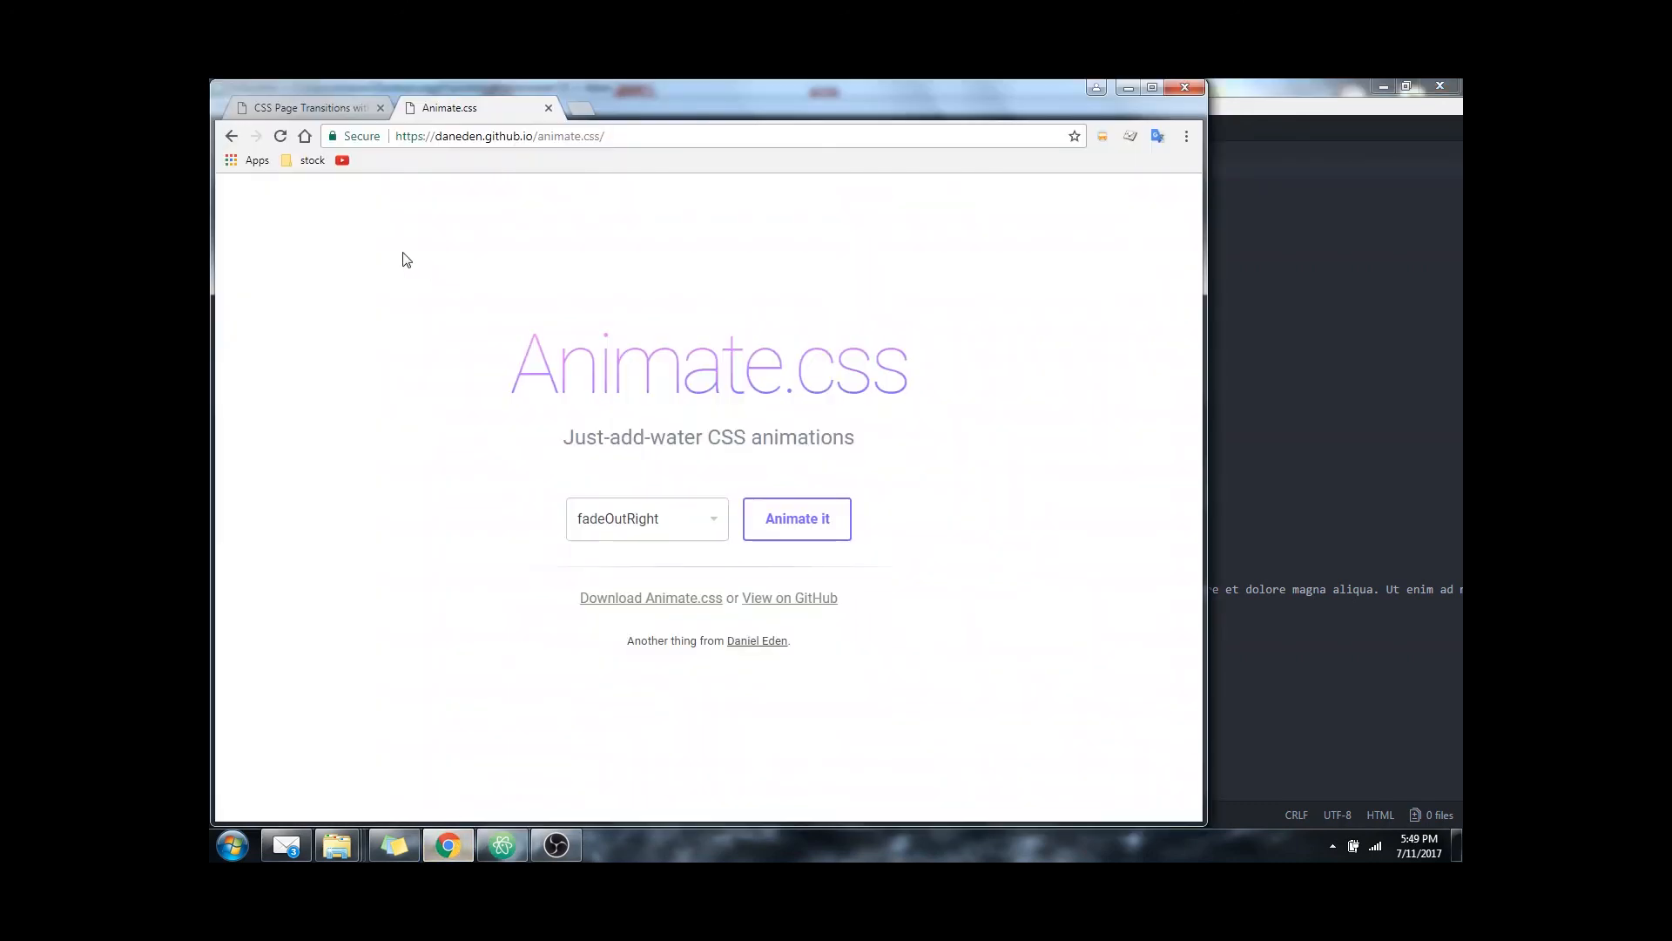
- Click through Page 2, Page 3 and back to Page 1 to watch the fade transitions
left_click(301, 106)
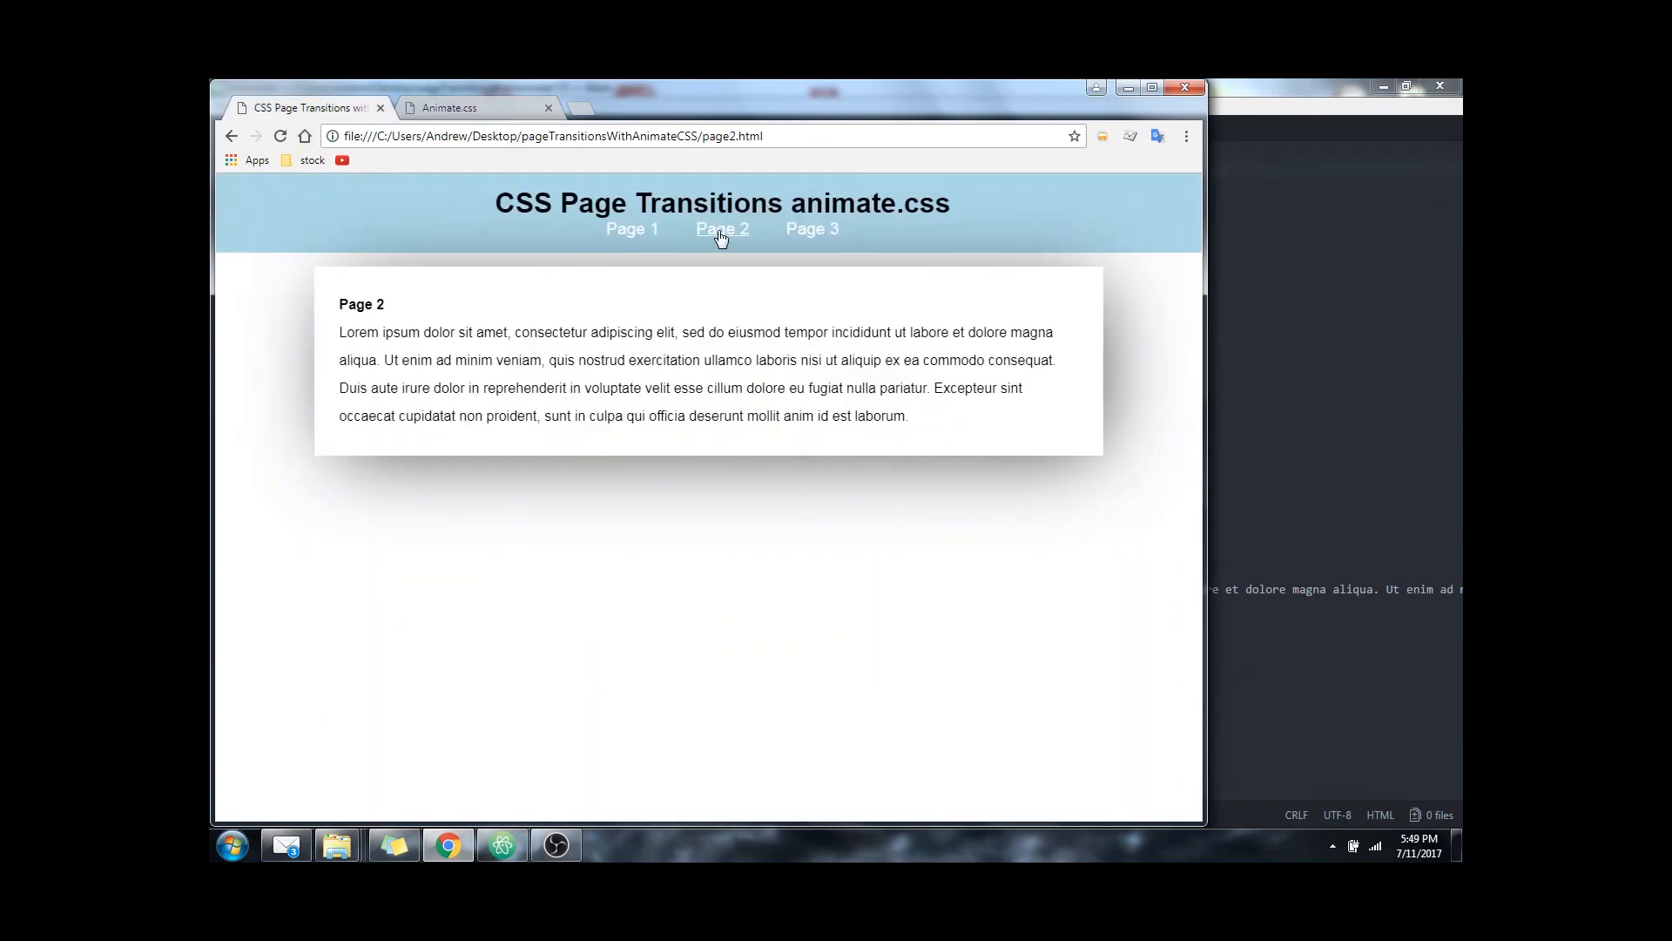
left_click(812, 228)
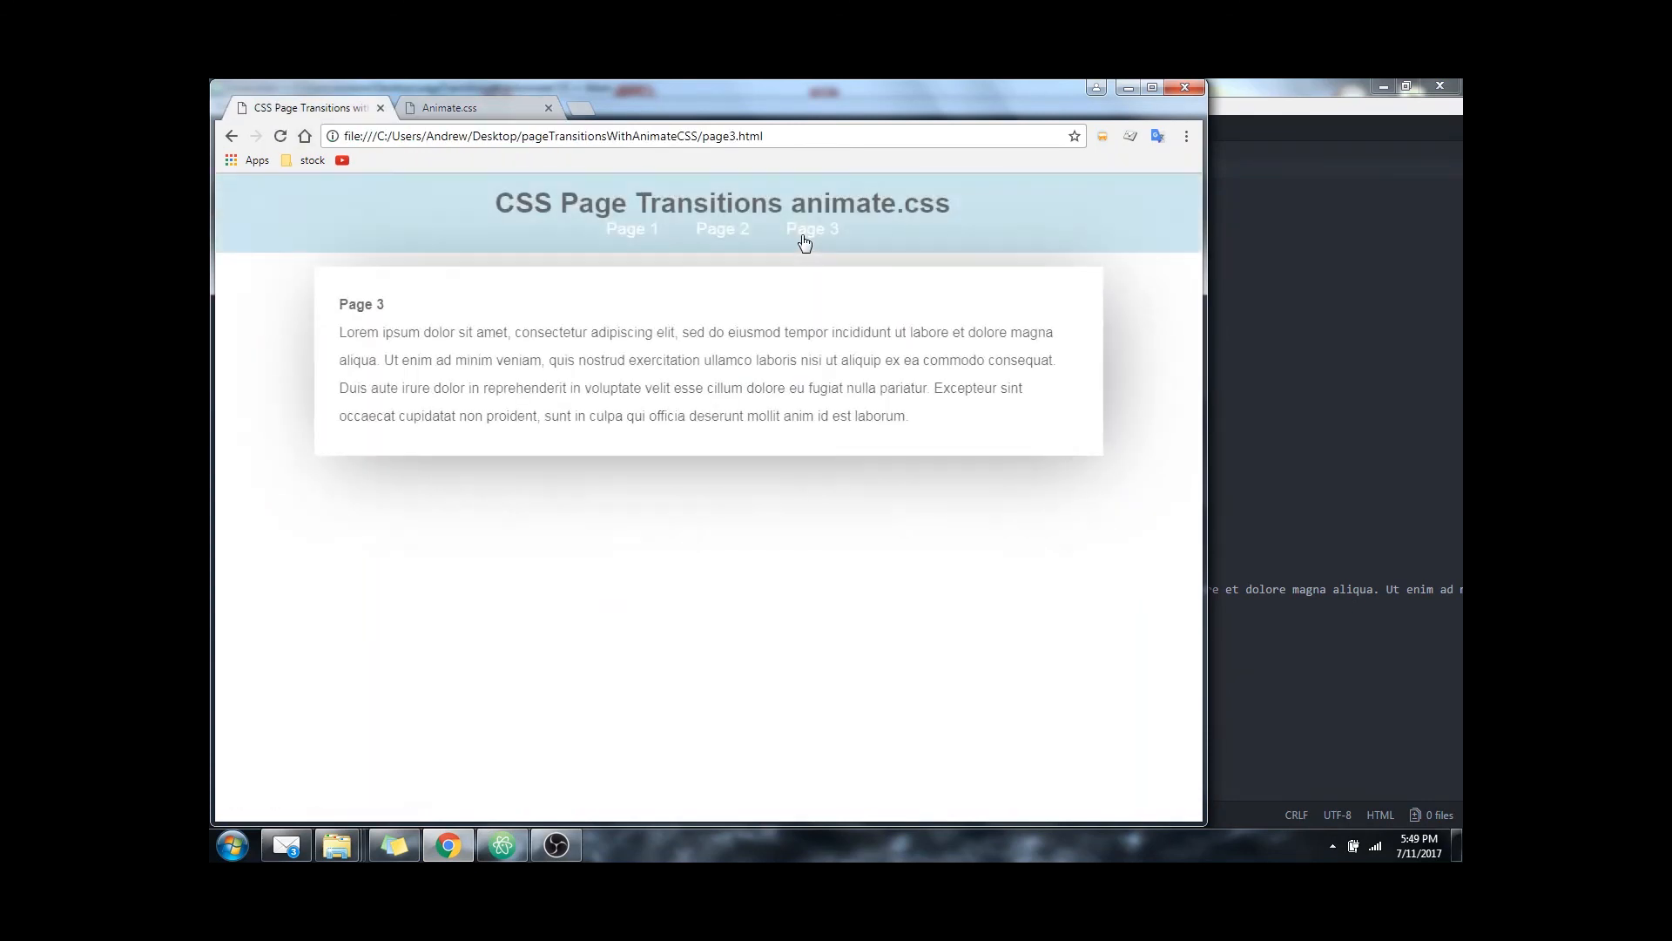
left_click(630, 228)
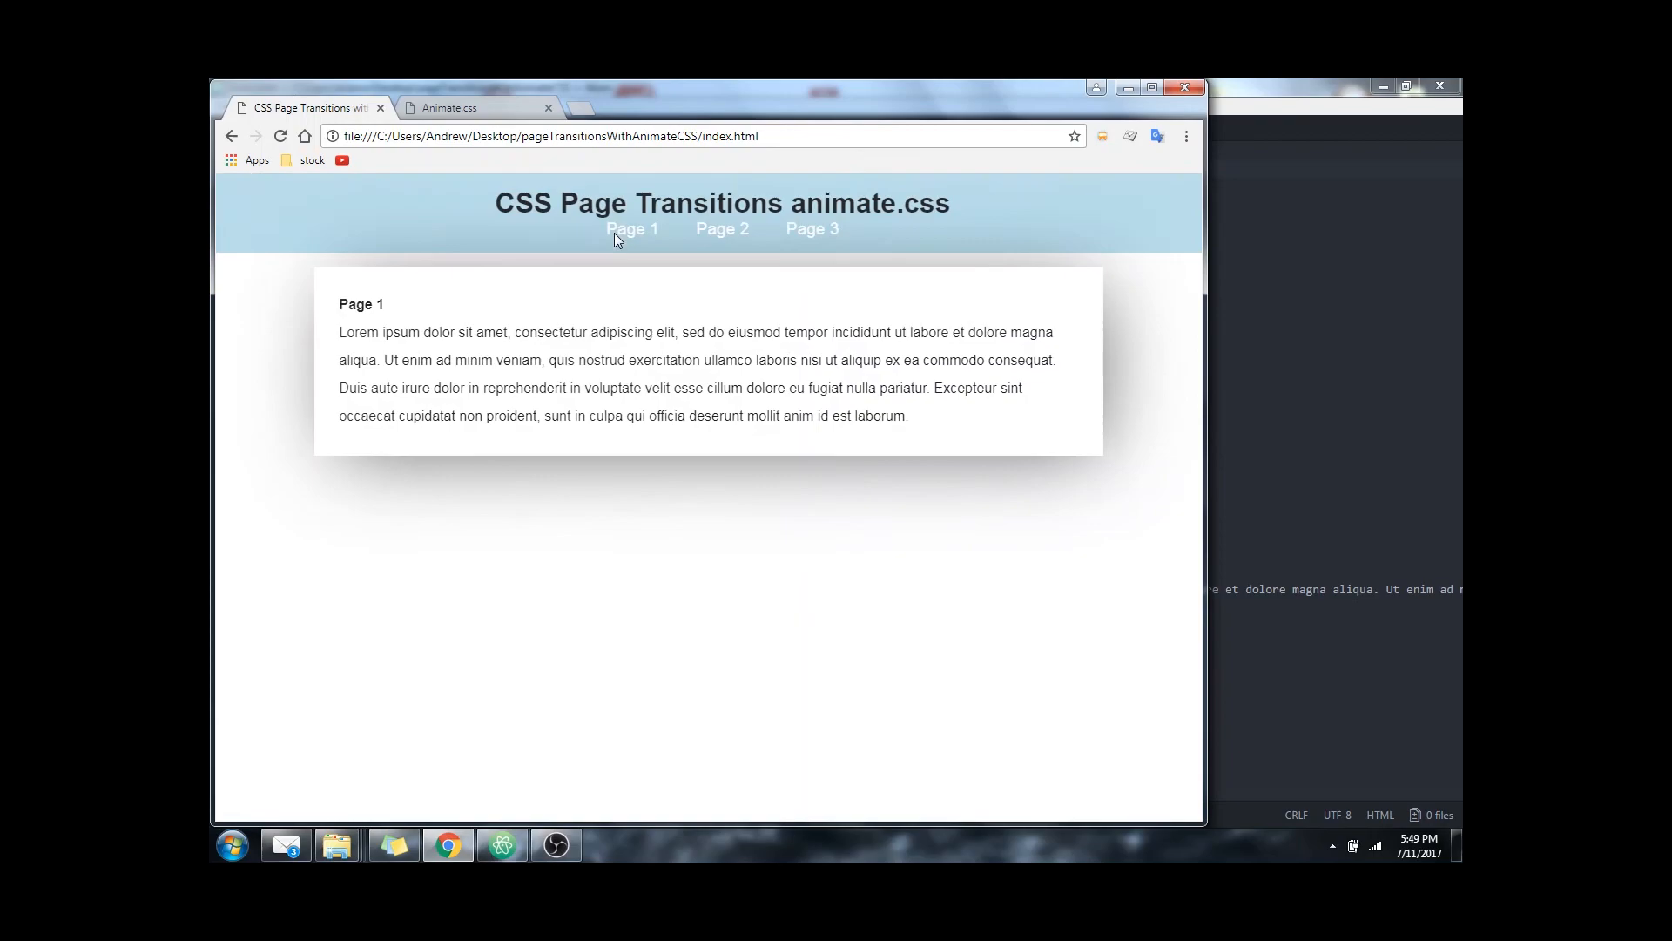